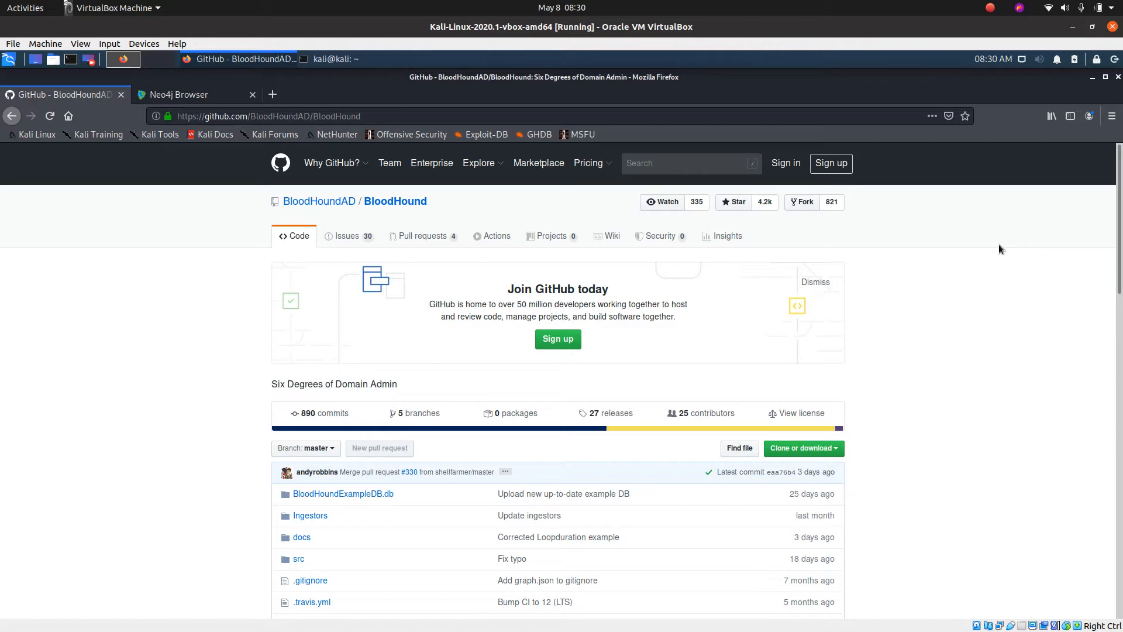
pyautogui.moveTo(403, 390)
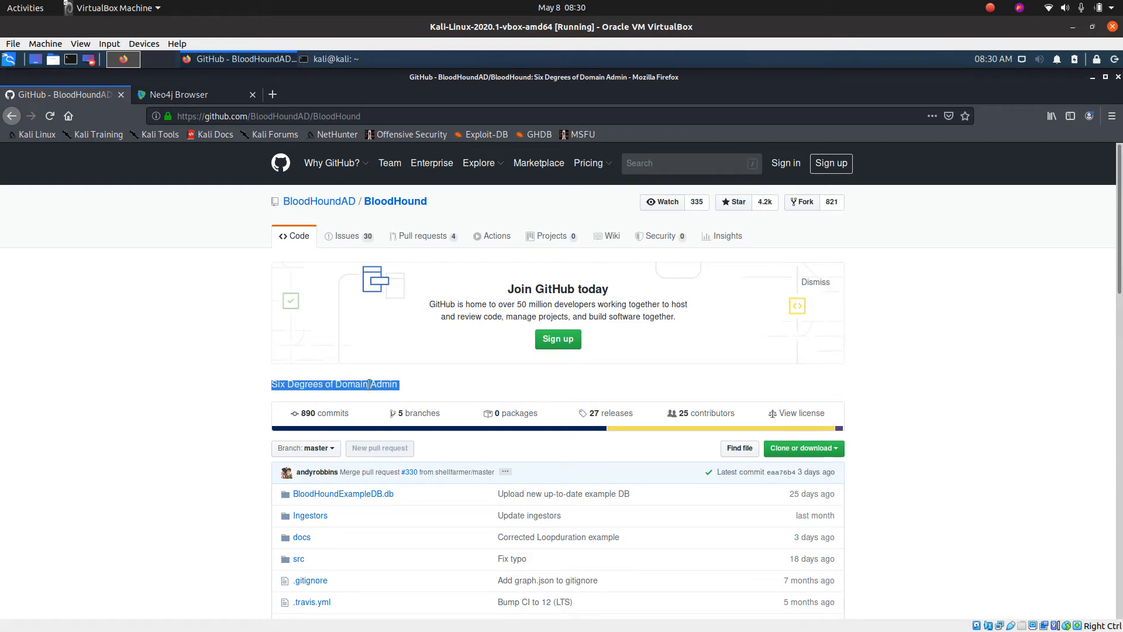
pyautogui.moveTo(230, 357)
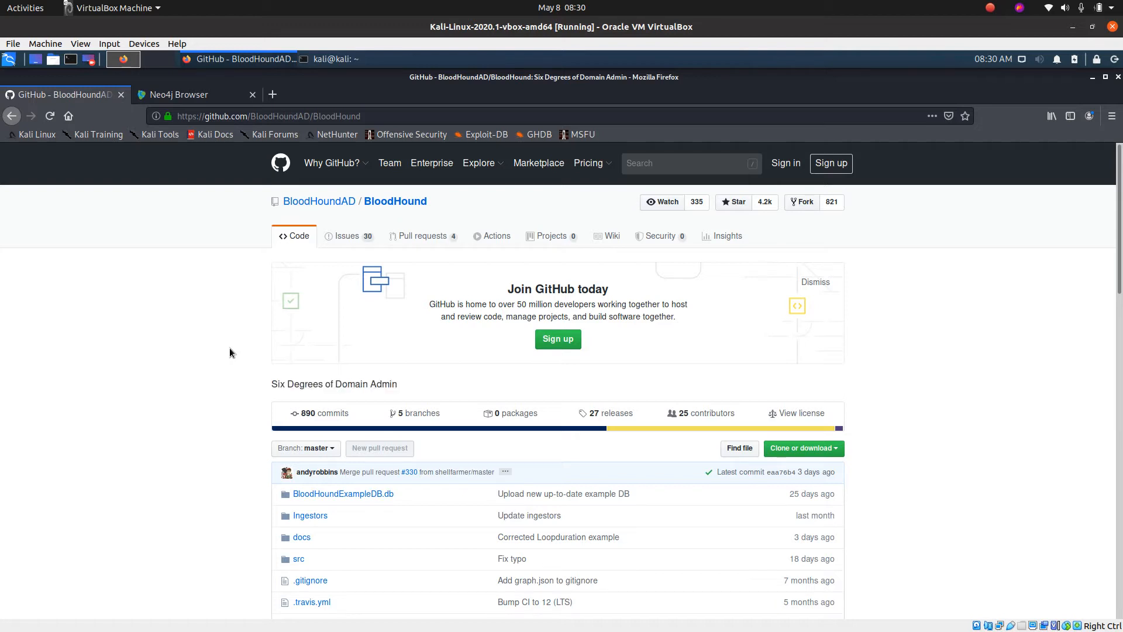
# Scroll through the repository to the README and follow its 'BloodHound docs' link.
pyautogui.scroll(-3)
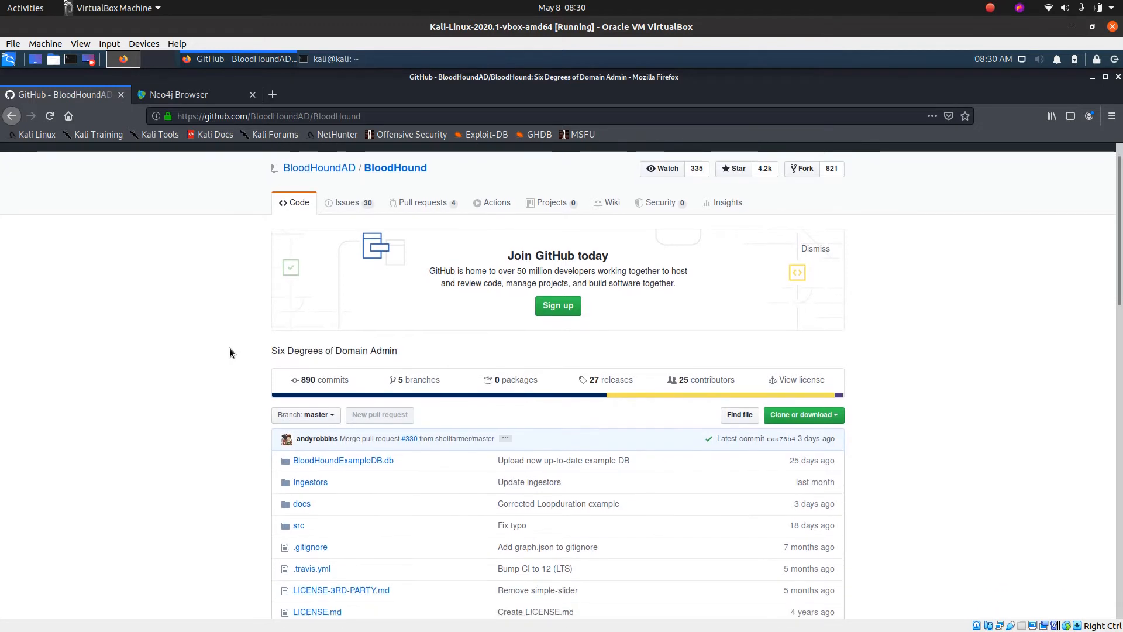
pyautogui.scroll(-3)
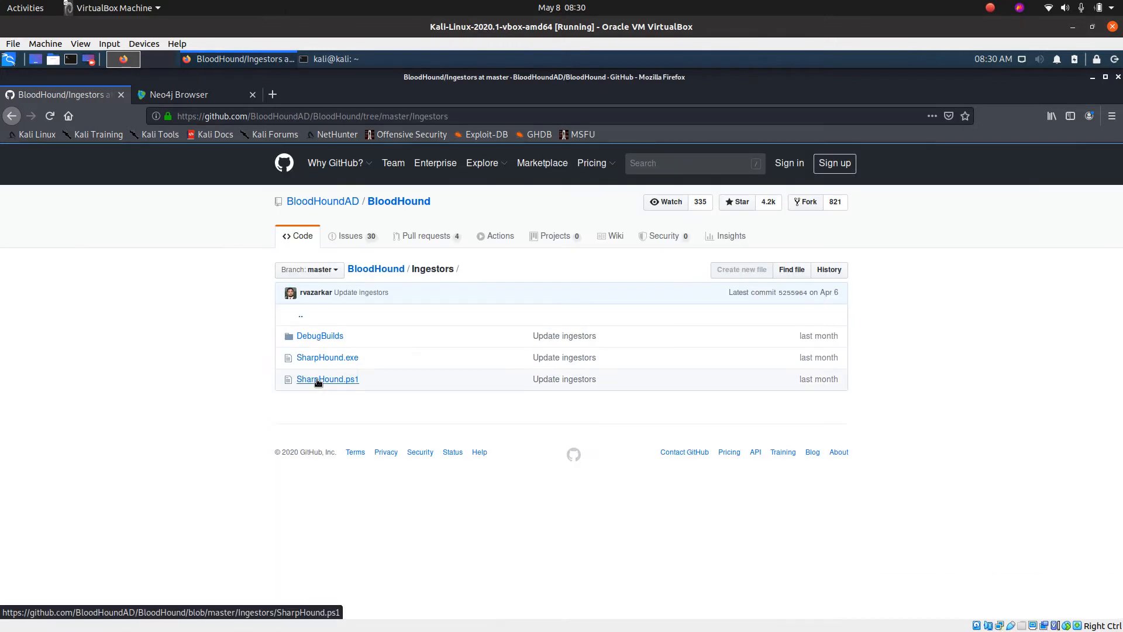
pyautogui.moveTo(328, 358)
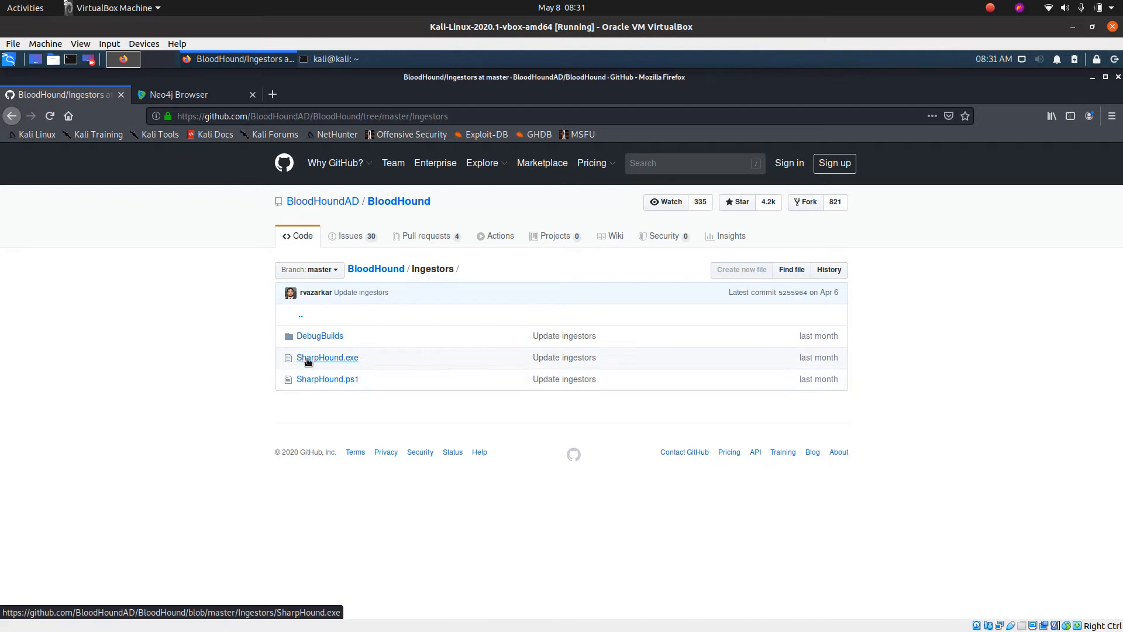
pyautogui.moveTo(320, 359)
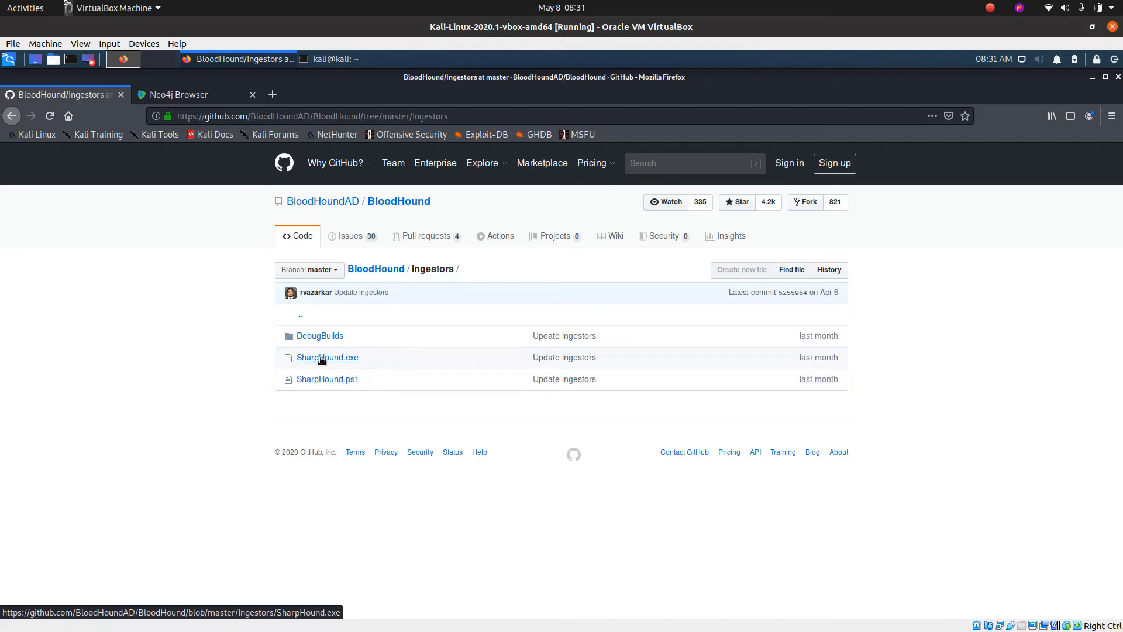
pyautogui.moveTo(339, 376)
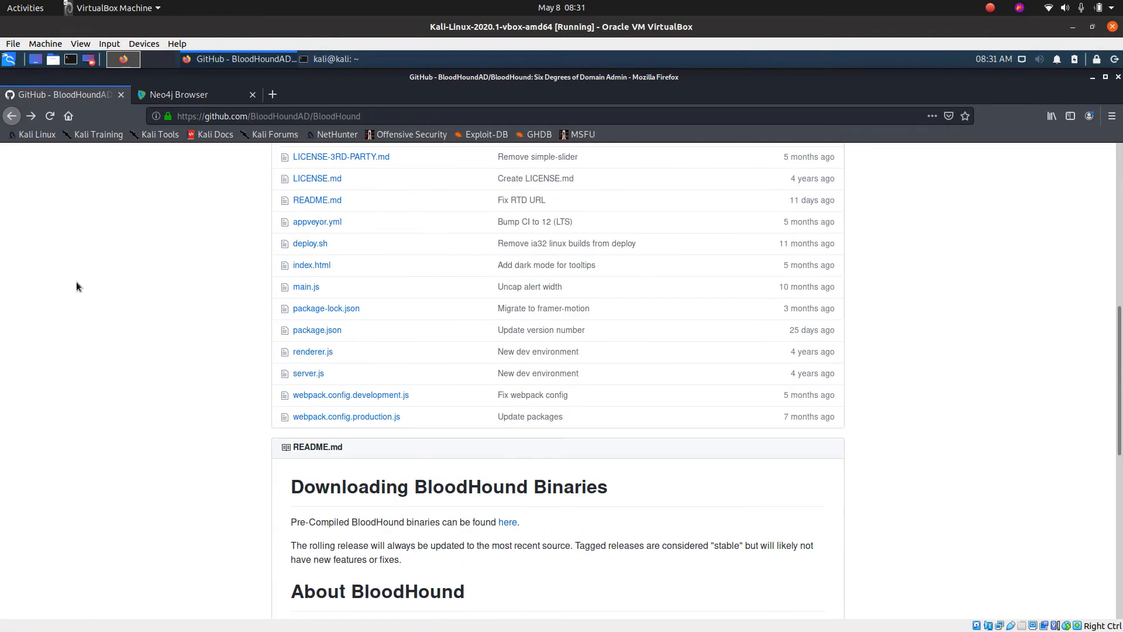
pyautogui.scroll(-3)
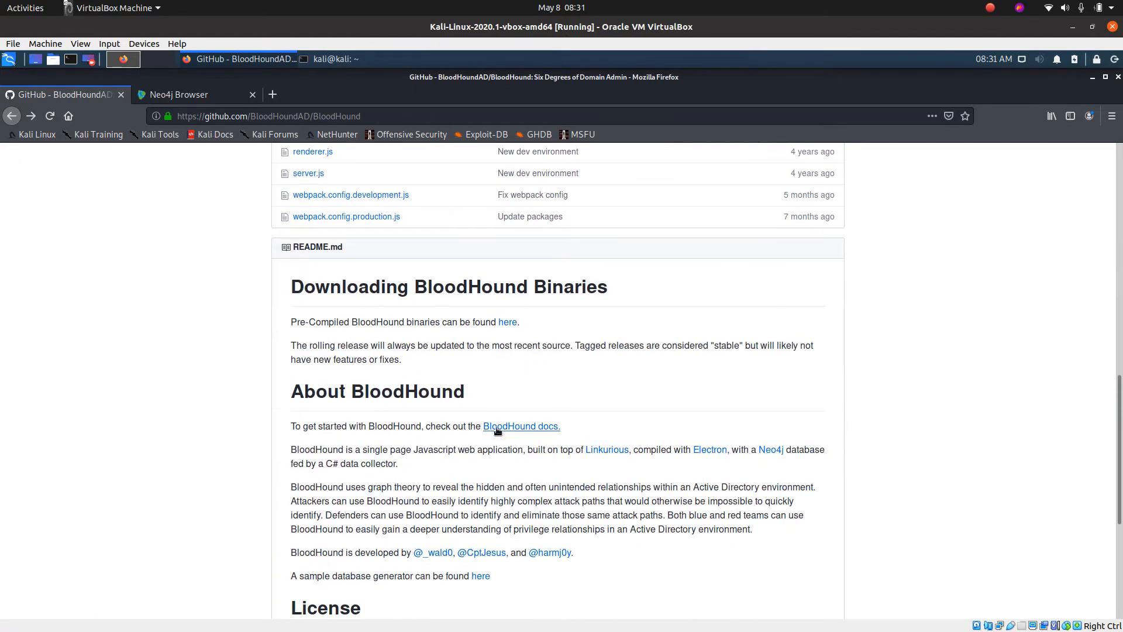
pyautogui.click(521, 426)
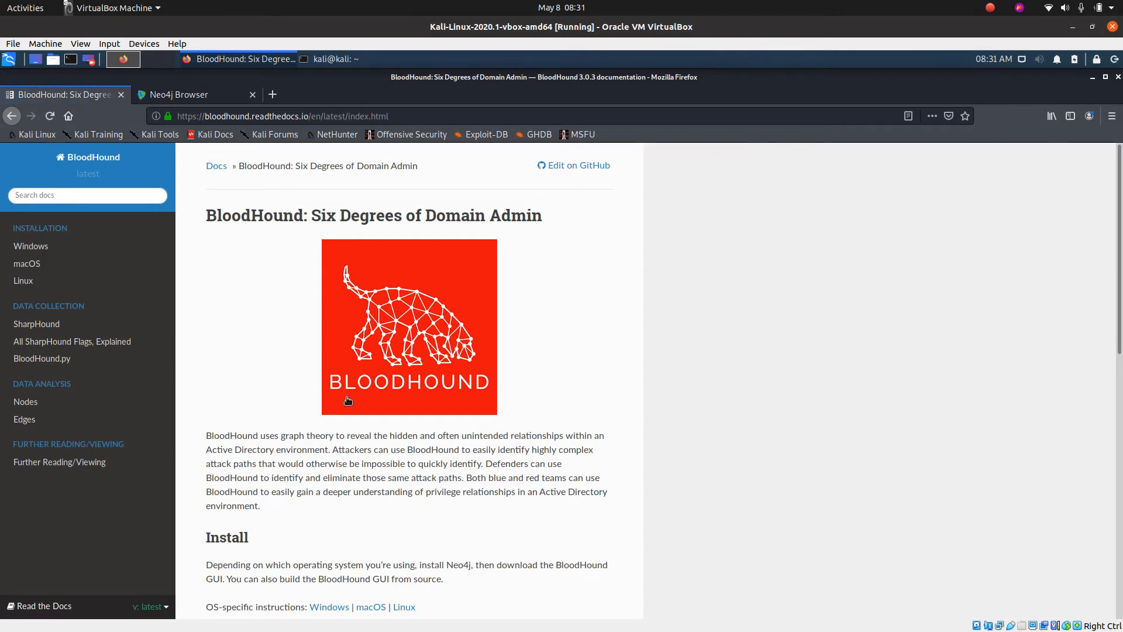
pyautogui.scroll(-3)
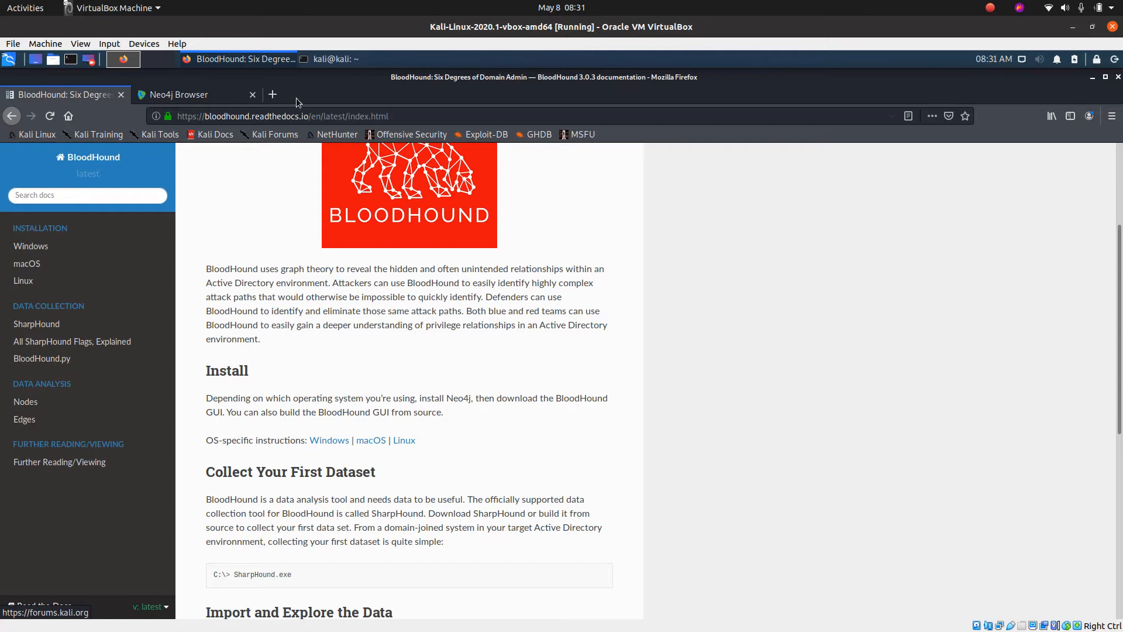
# Run 'apt install bloodhound' in the terminal and confirm with Y.
pyautogui.click(334, 59)
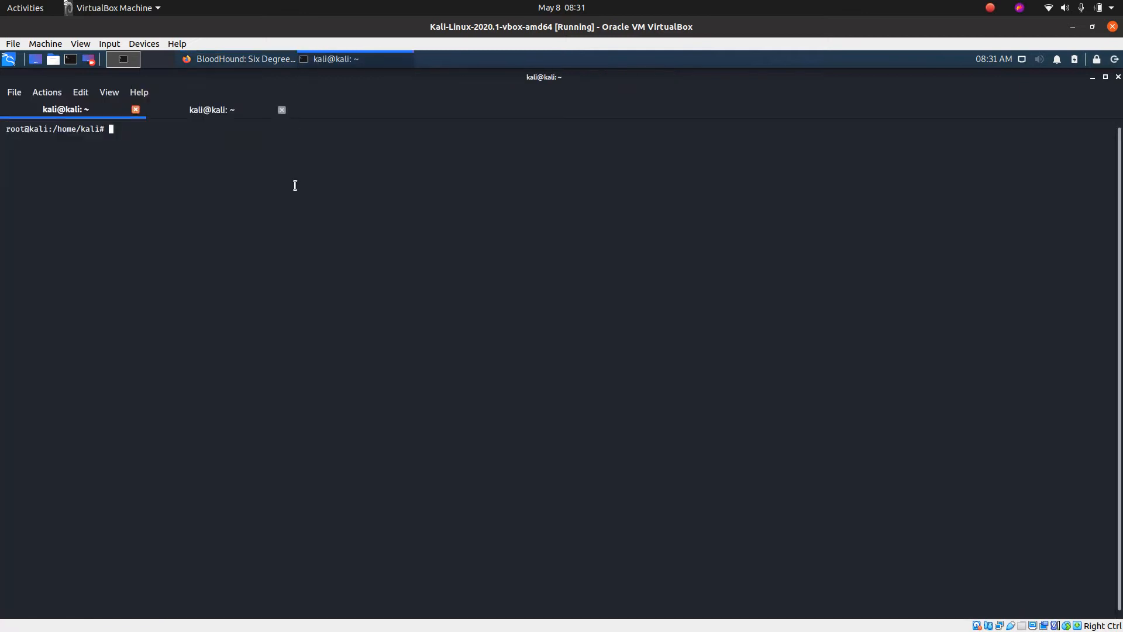
pyautogui.write('apt inst')
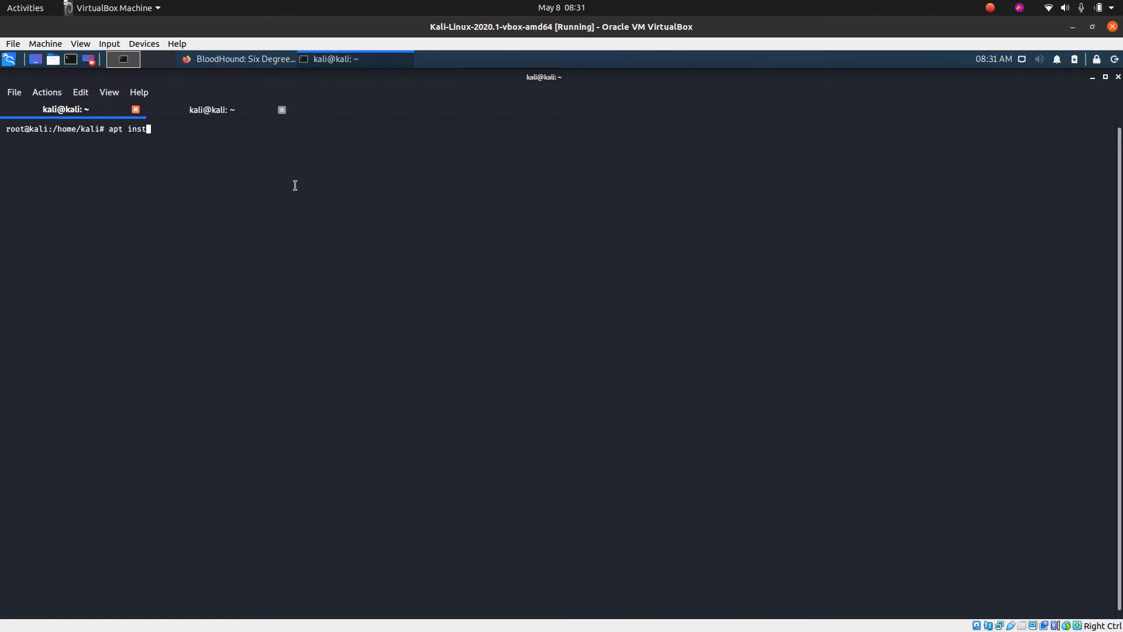
pyautogui.write('all bloodhou')
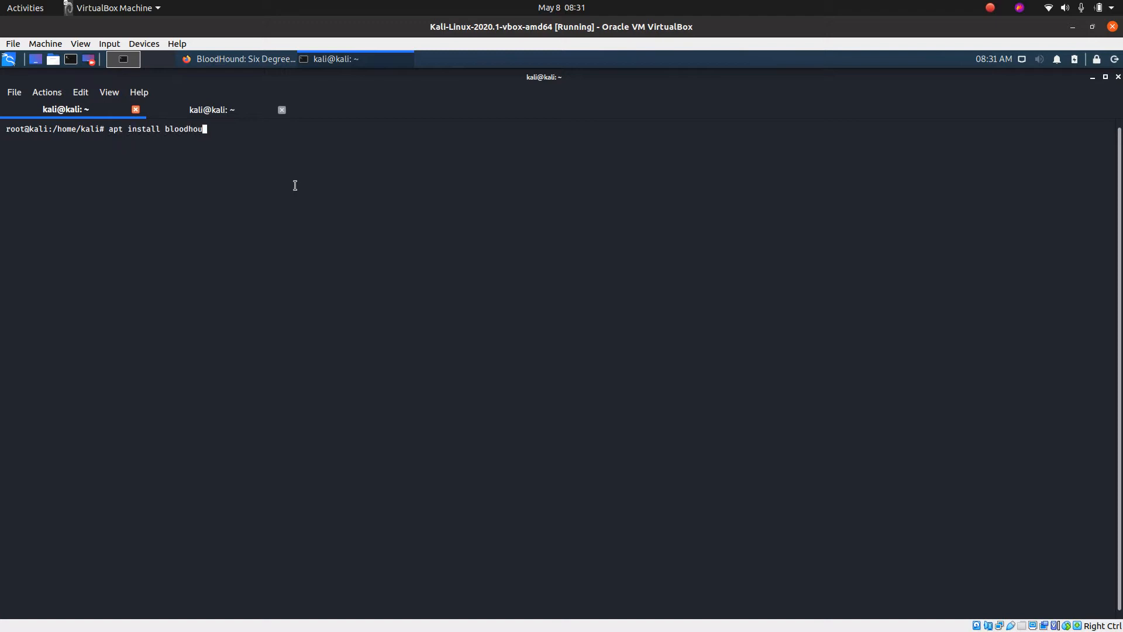
pyautogui.write('nd')
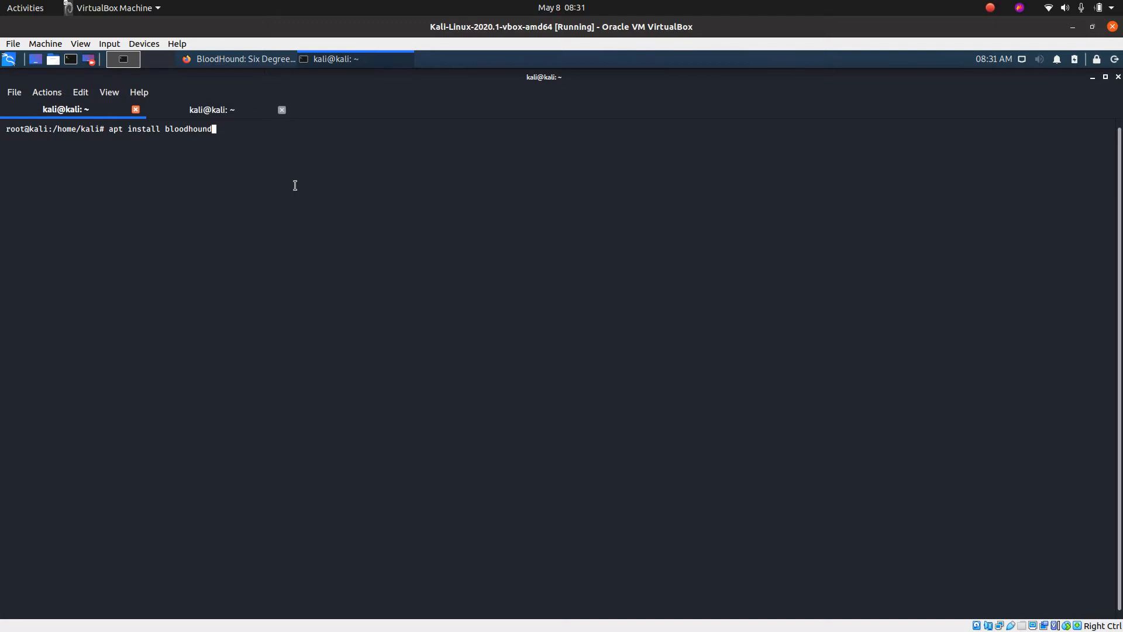
pyautogui.press('Return')
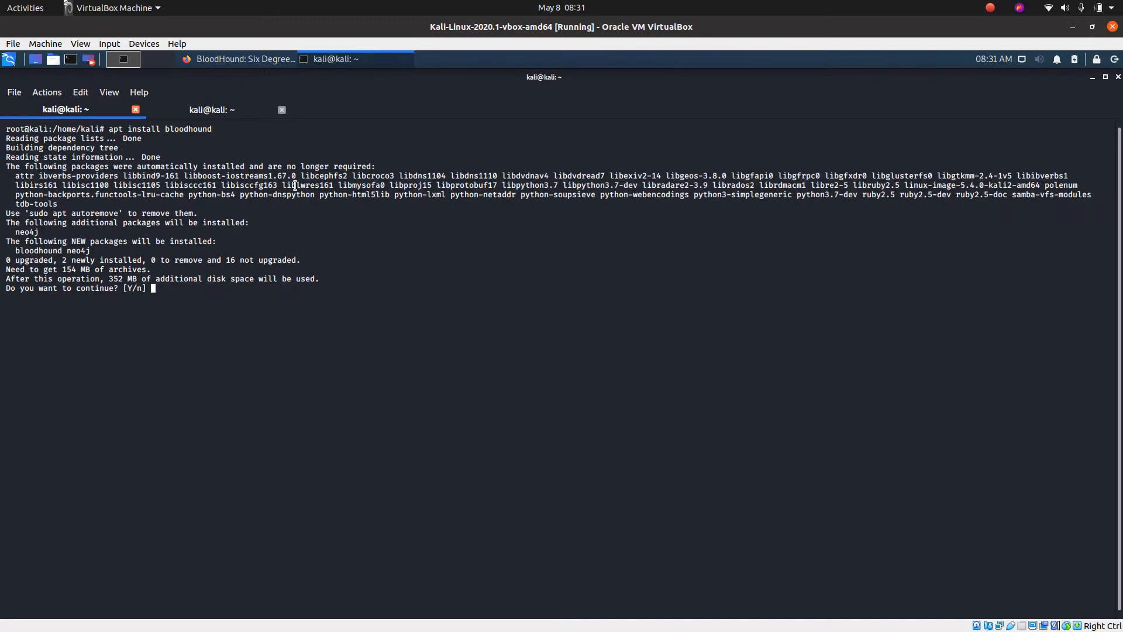
pyautogui.write('Y')
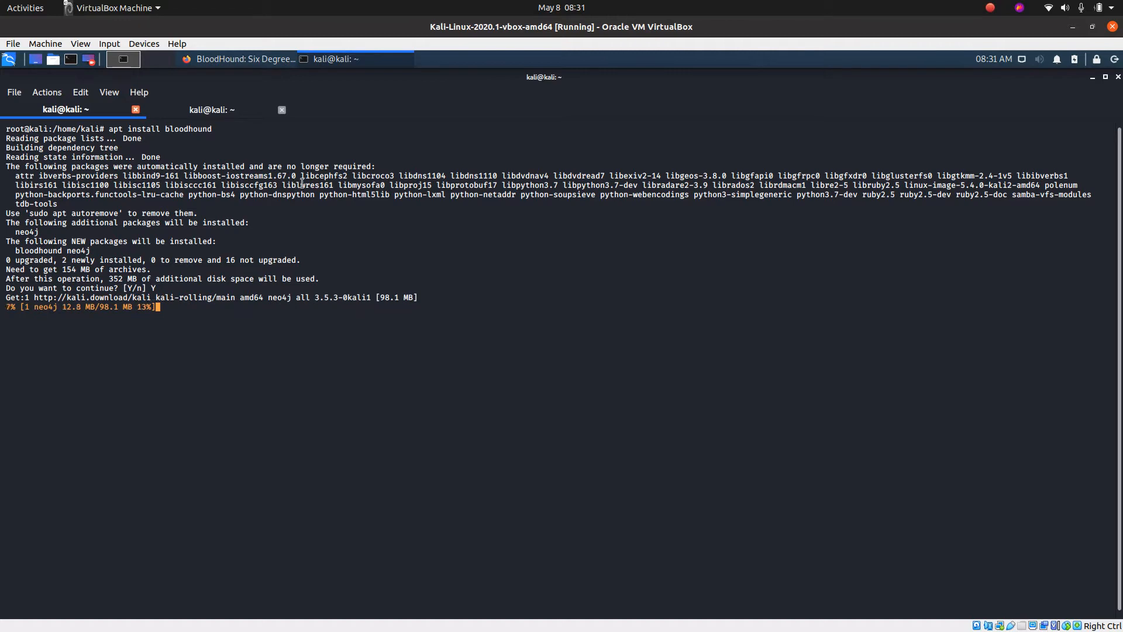
# Start the Neo4j console so its interface is served on localhost:7474.
pyautogui.click(990, 8)
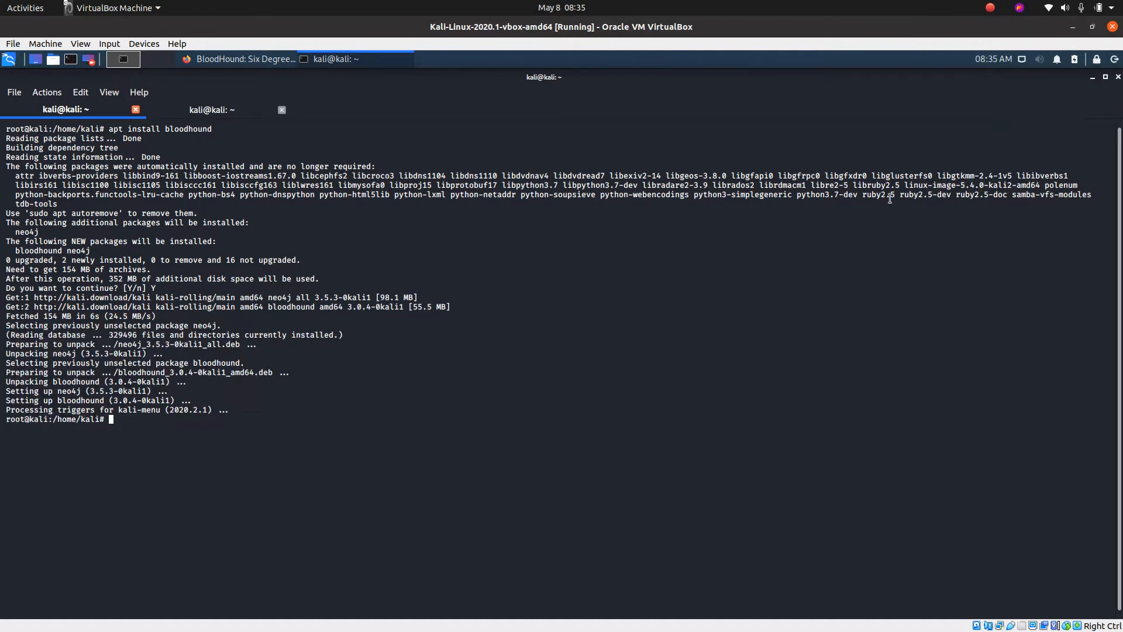
pyautogui.moveTo(879, 208)
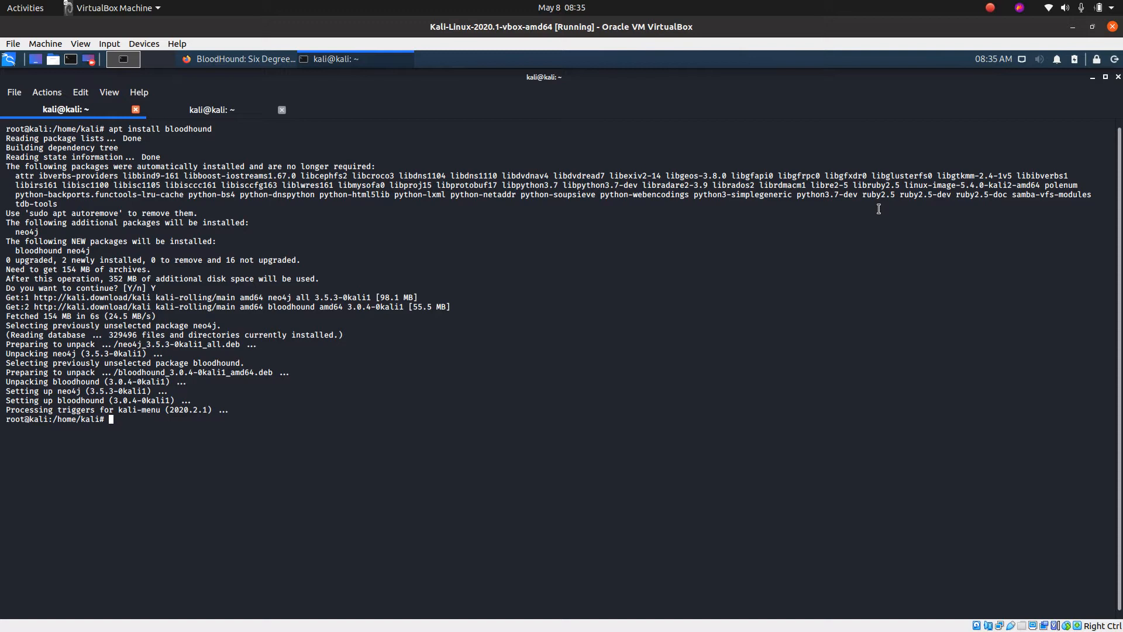
pyautogui.write('neo4j console')
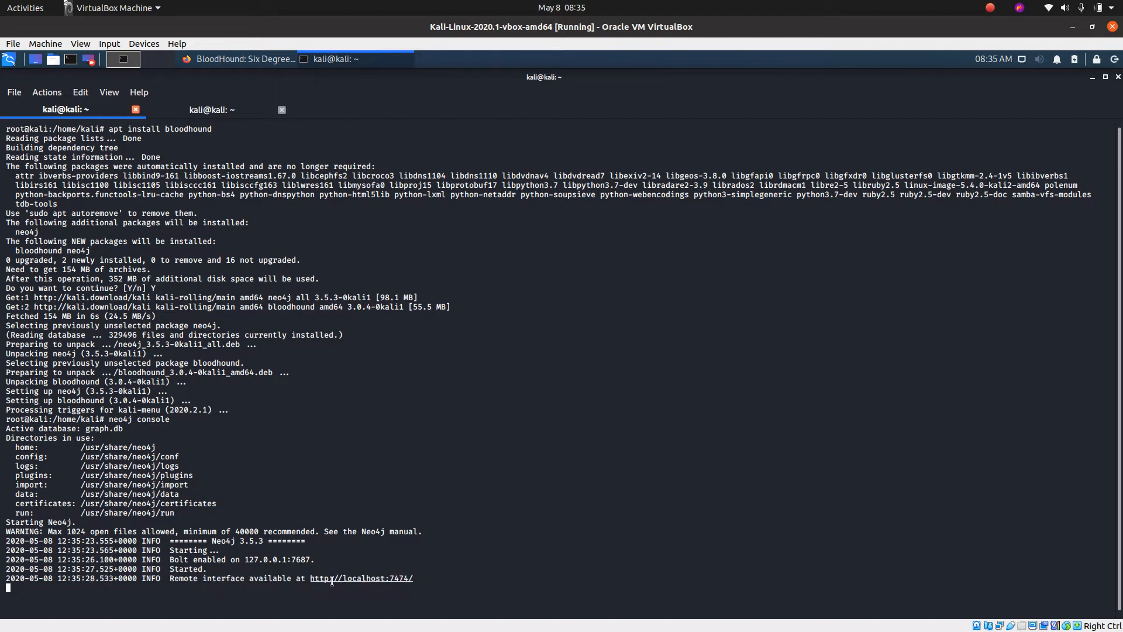
# Open localhost:7474 and connect to the database with the default neo4j password.
pyautogui.rightClick(362, 578)
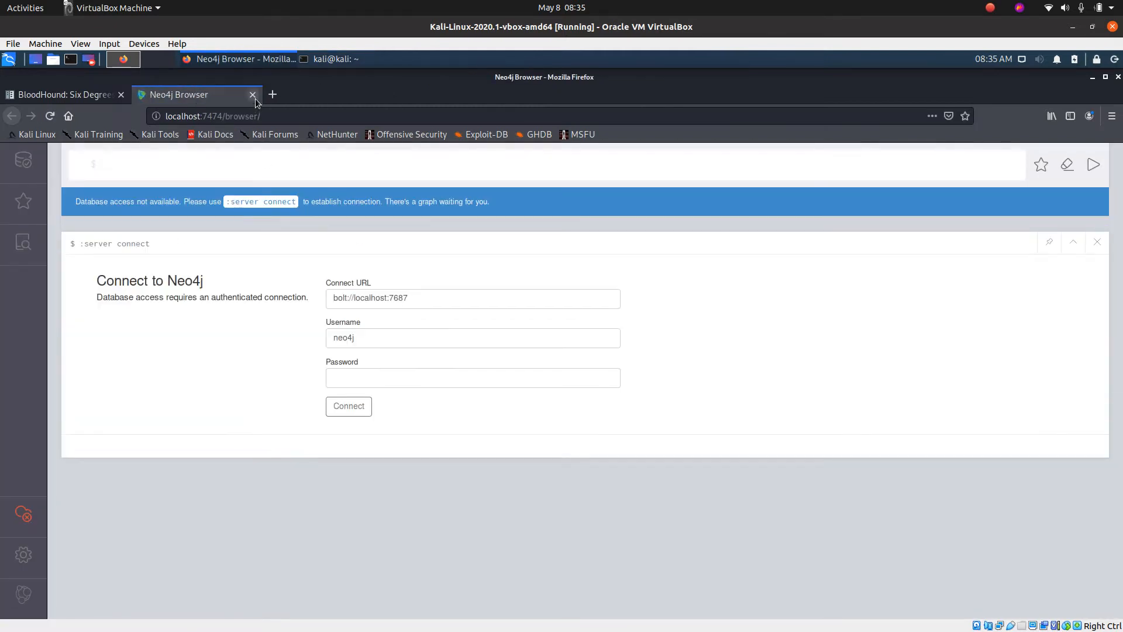
pyautogui.click(472, 378)
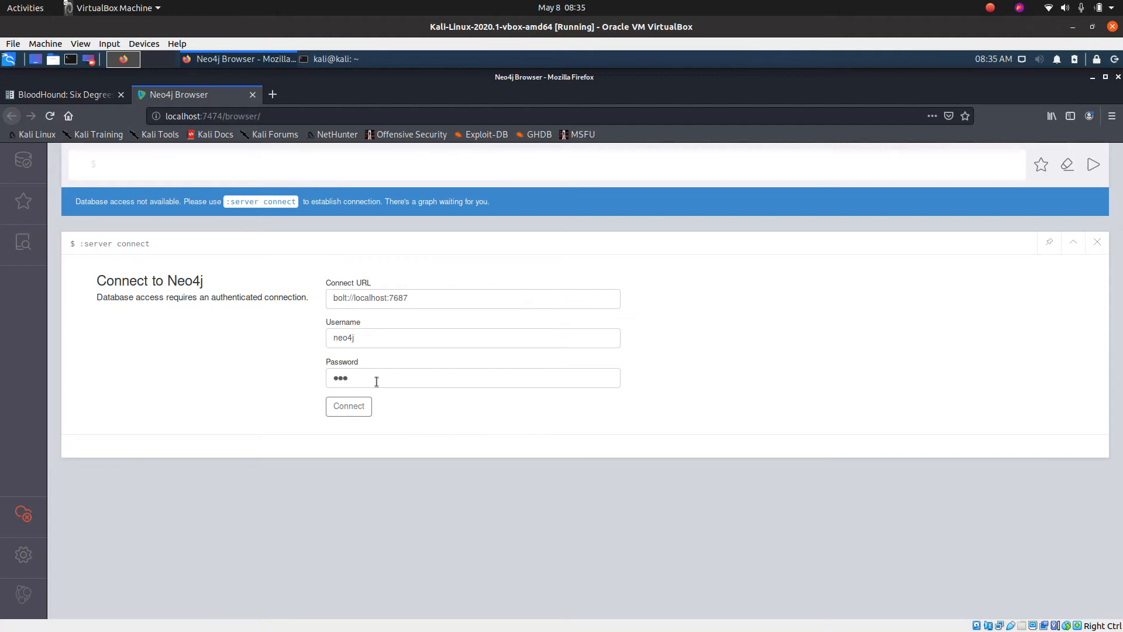
pyautogui.click(349, 406)
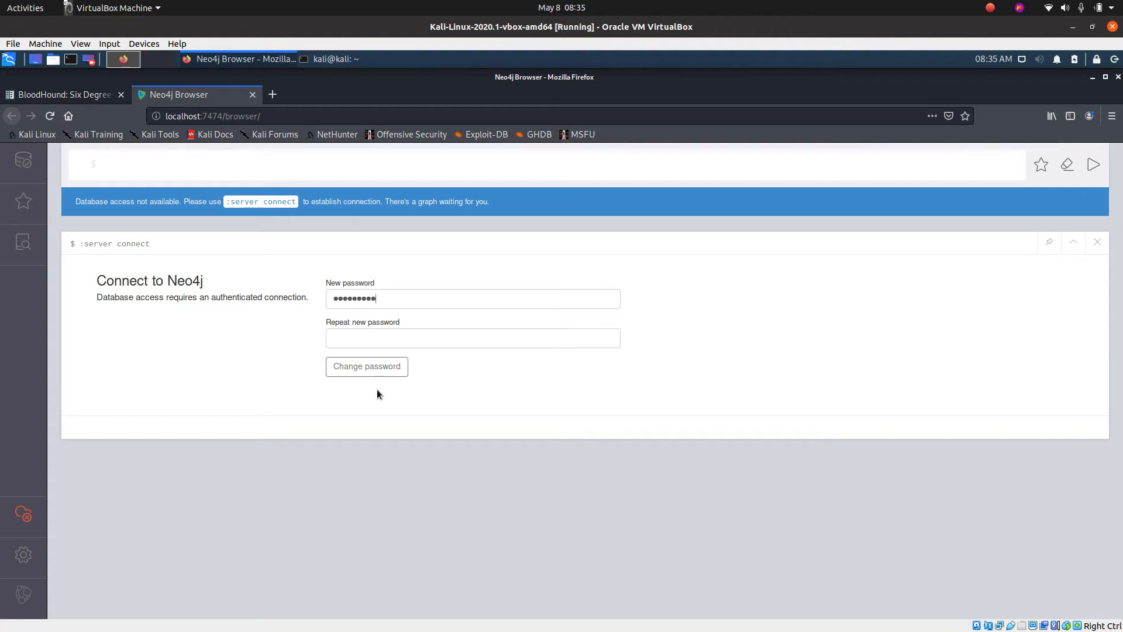
# Set and confirm a new database password for the neo4j user.
pyautogui.write('••••')
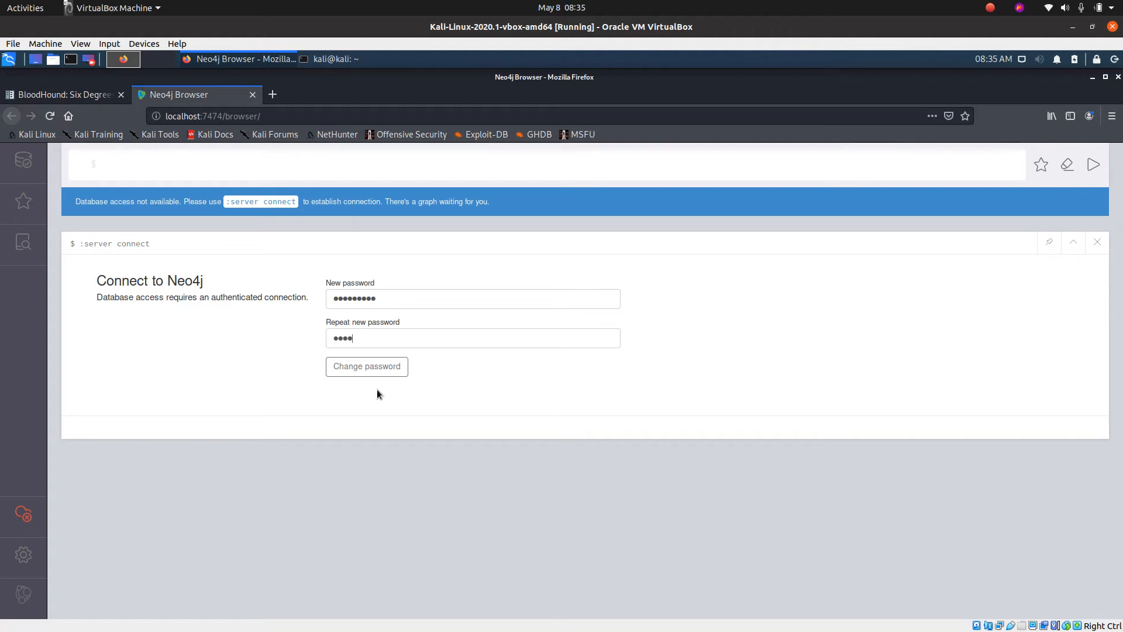
pyautogui.press('BackSpace')
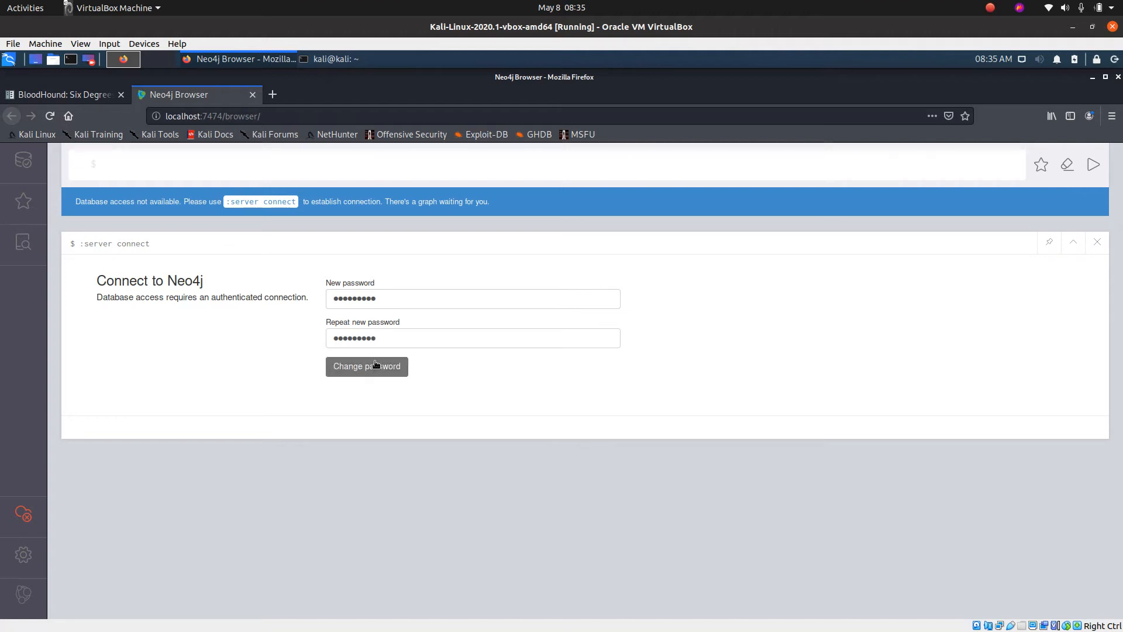
pyautogui.click(366, 366)
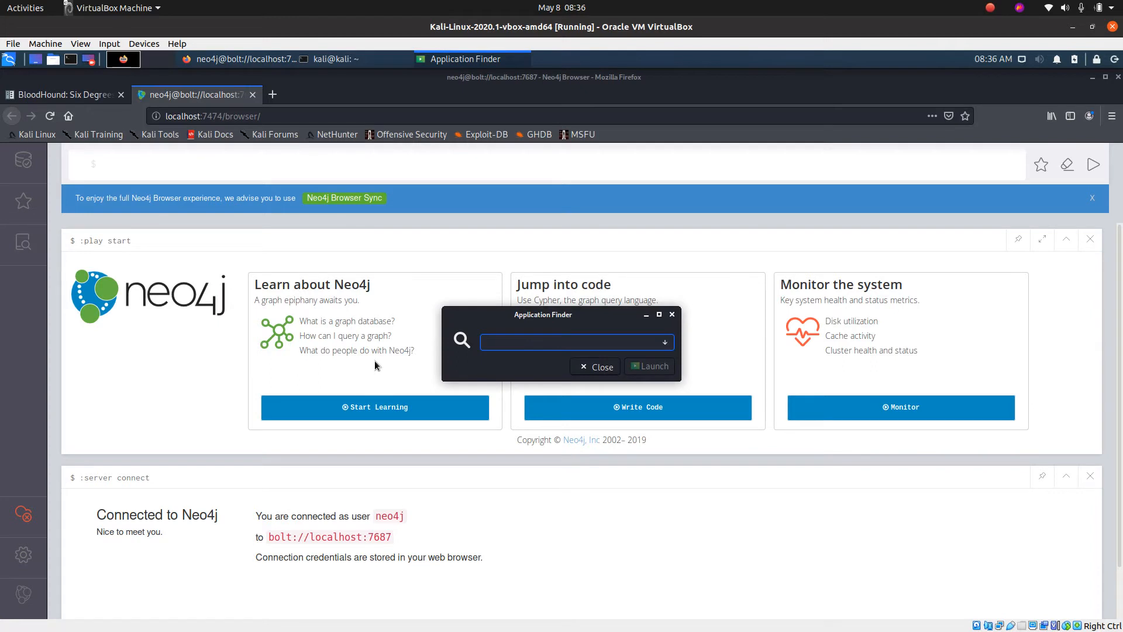
# Launch bloodhound, log in to the local Neo4j database, then return to the console terminal.
pyautogui.write('bloodhound')
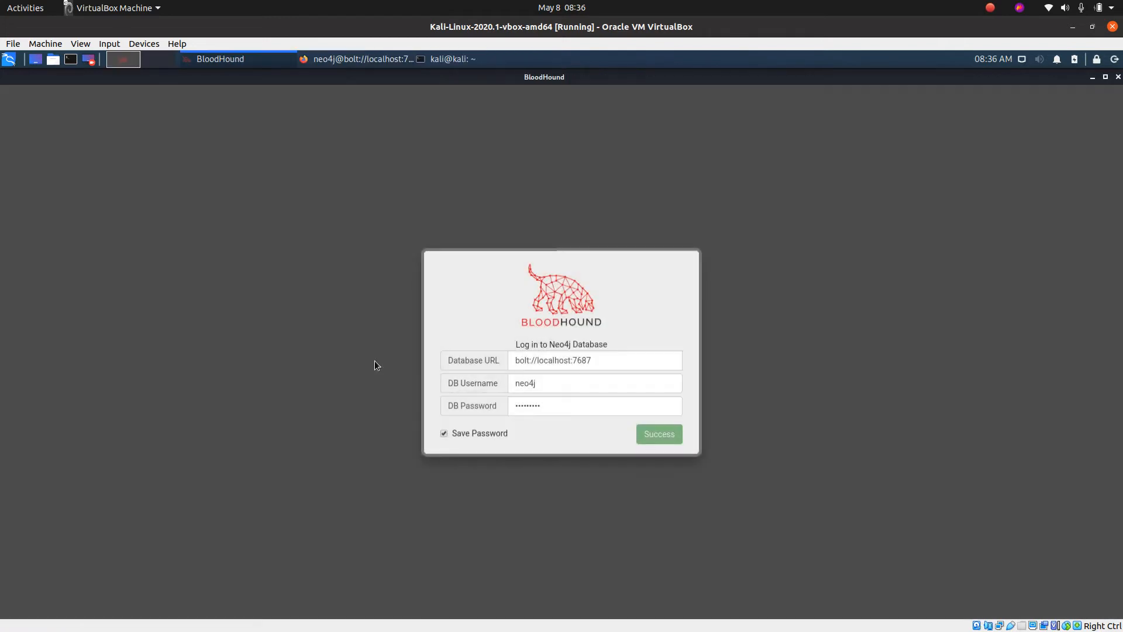
pyautogui.click(656, 434)
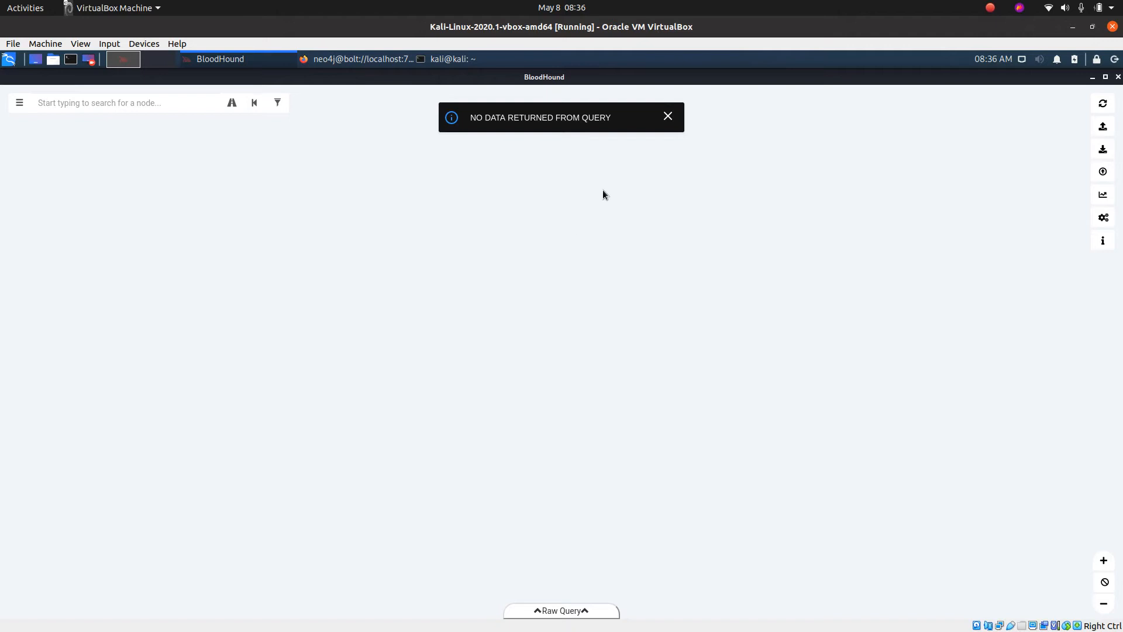
pyautogui.click(667, 115)
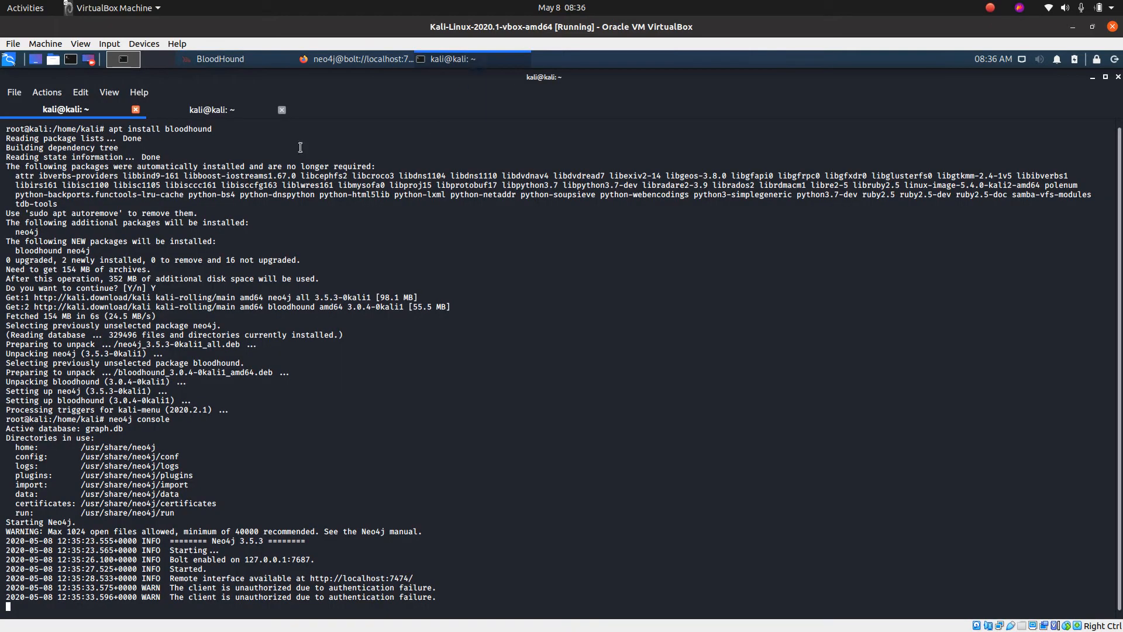
pyautogui.click(208, 109)
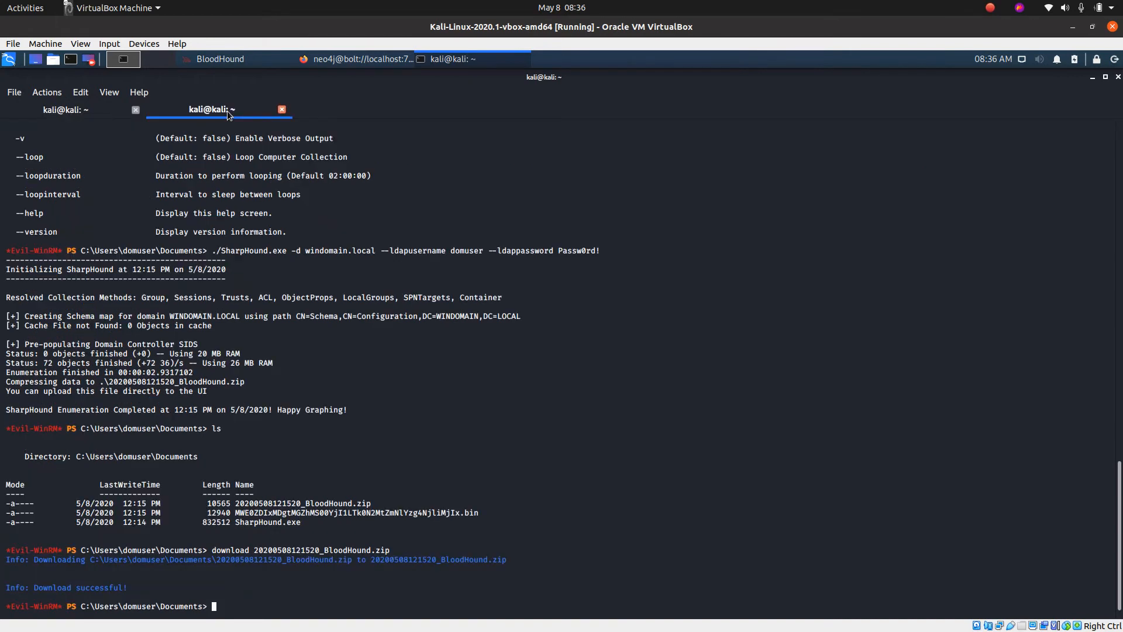
pyautogui.moveTo(528, 260)
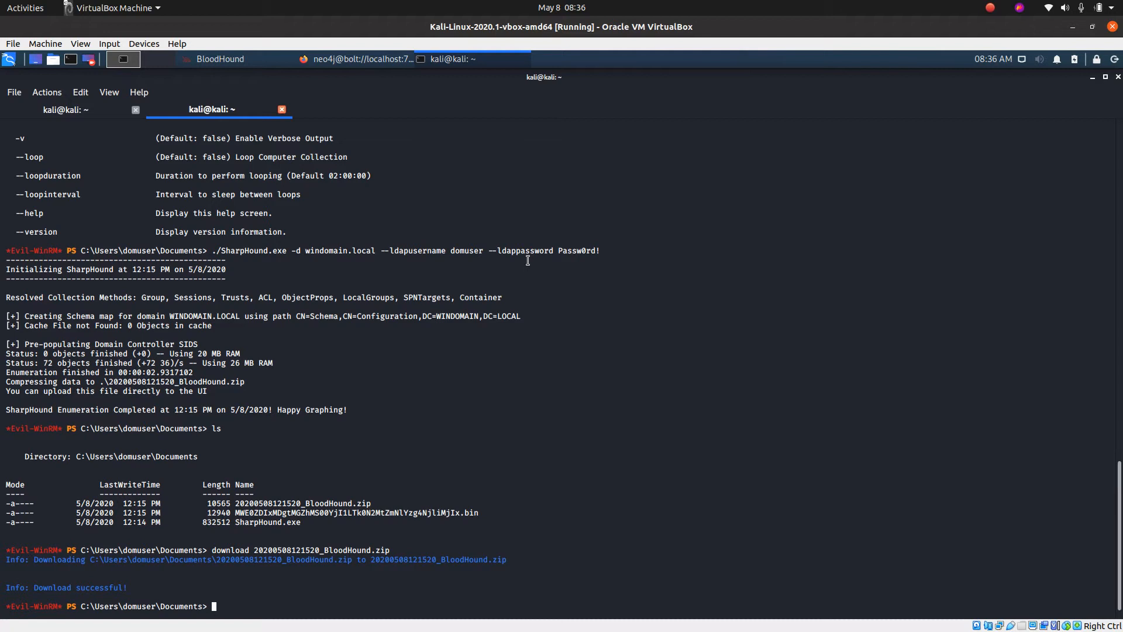
pyautogui.moveTo(370, 286)
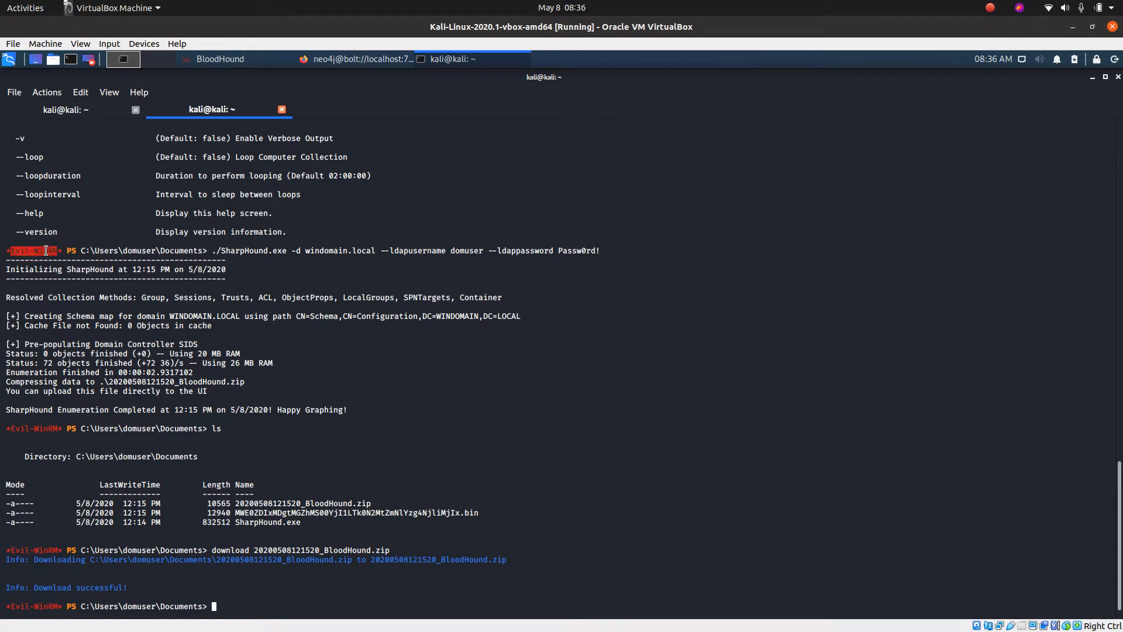
pyautogui.doubleClick(248, 410)
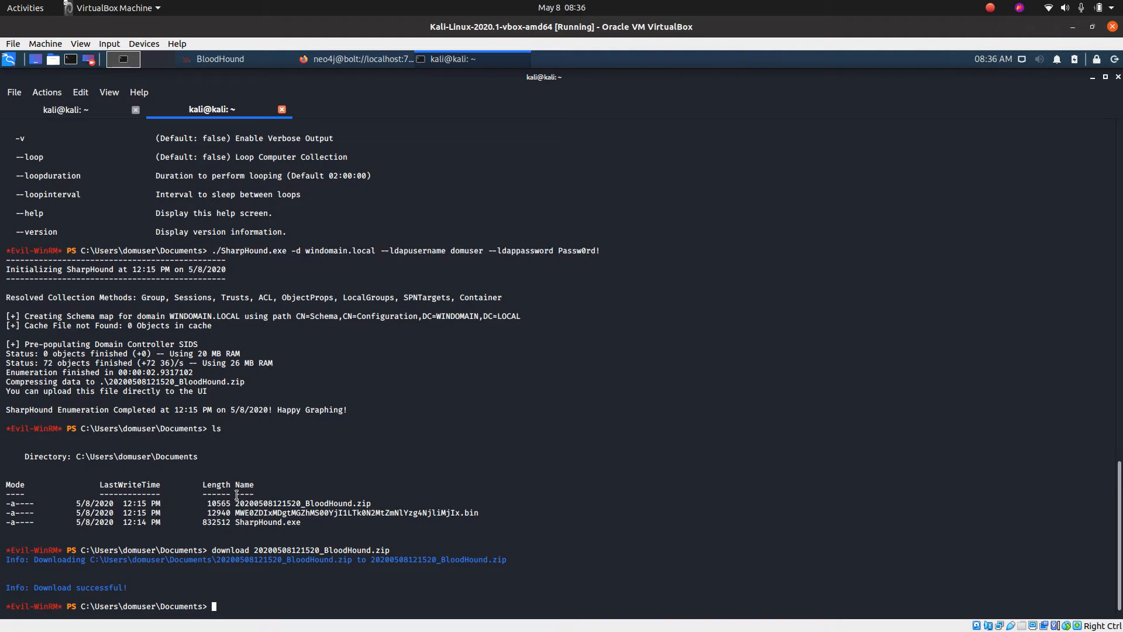
pyautogui.doubleClick(302, 503)
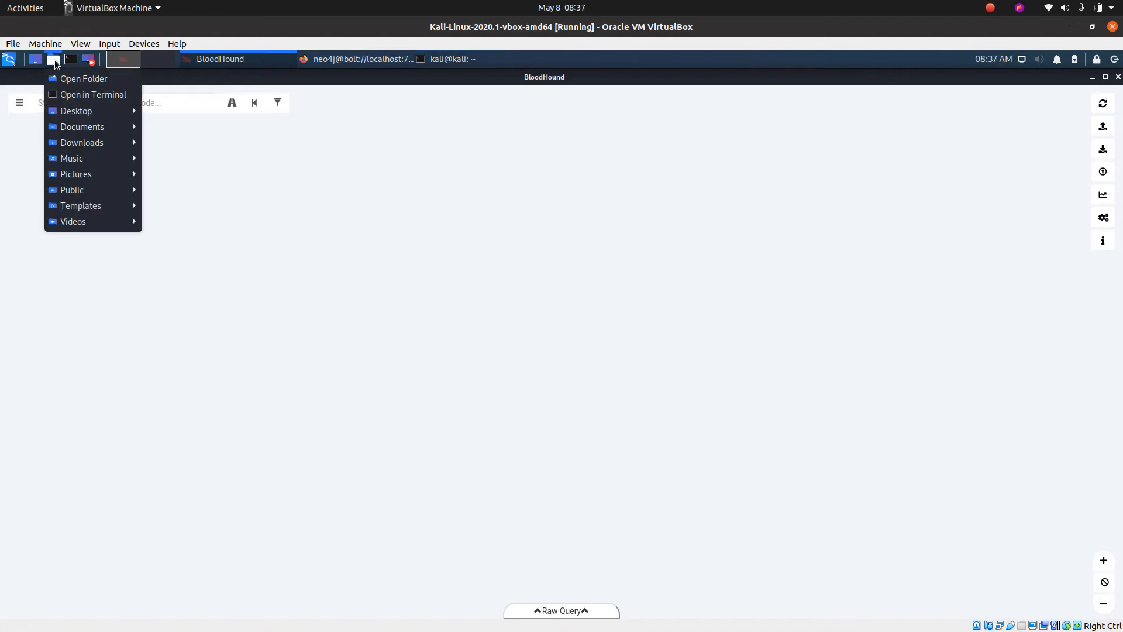
pyautogui.moveTo(82, 142)
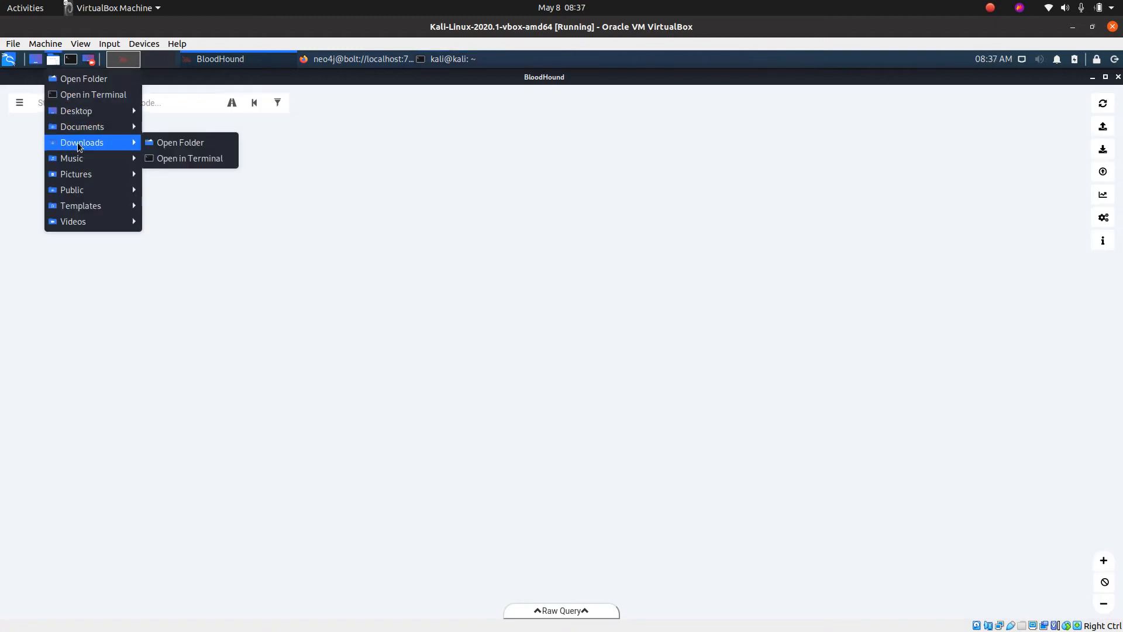
pyautogui.moveTo(180, 142)
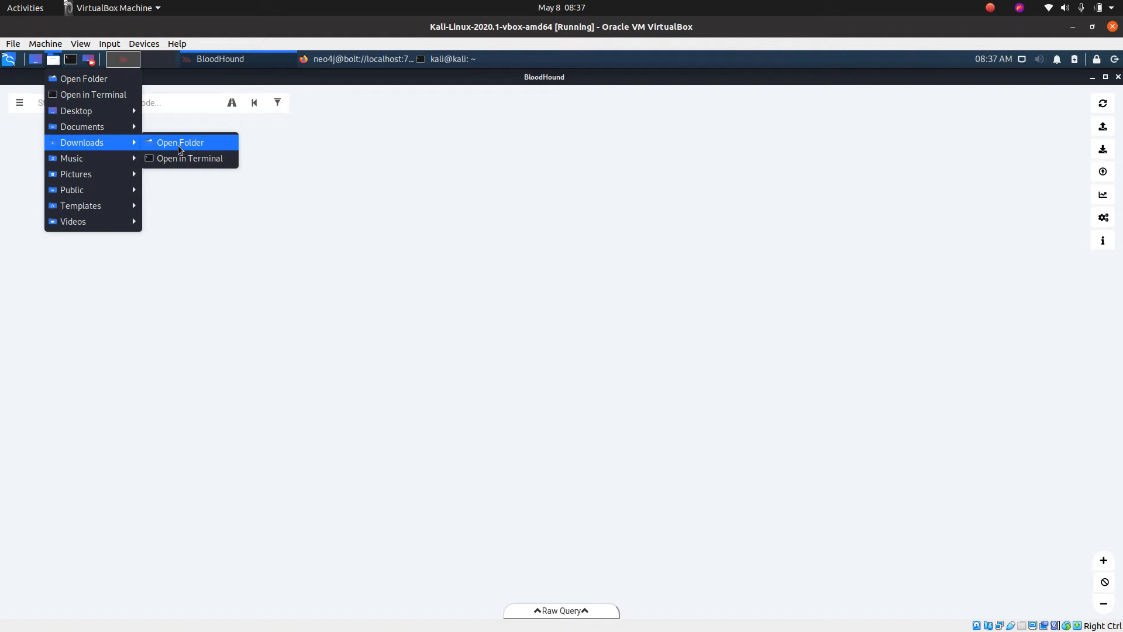
# Load the SharpHound zip from Downloads into BloodHound and wait for all files to process.
pyautogui.click(180, 142)
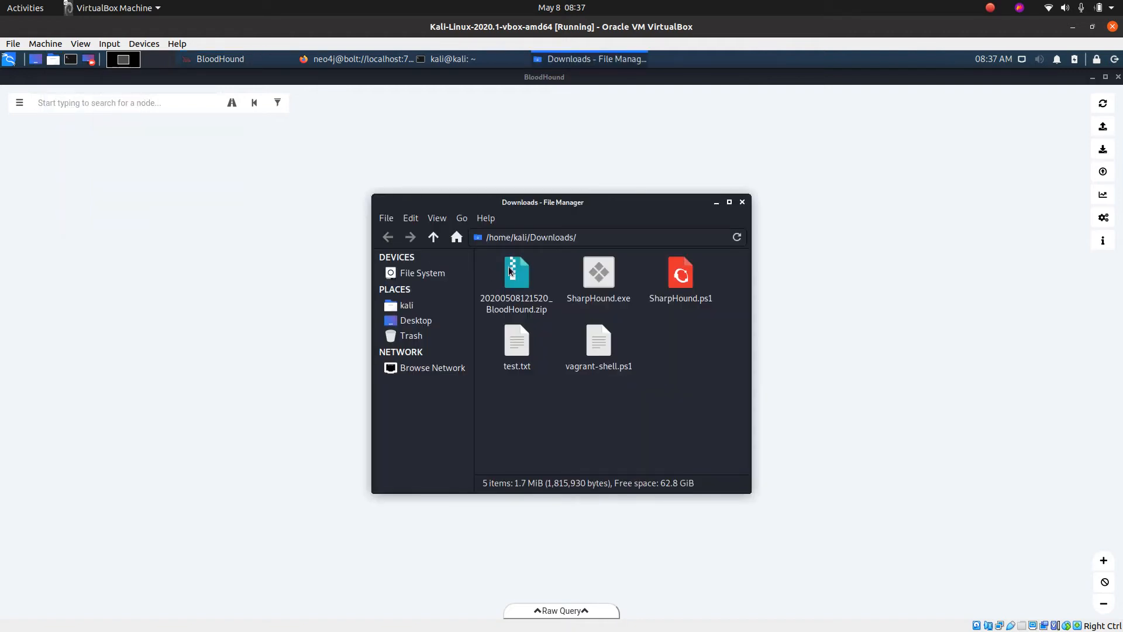
pyautogui.click(516, 276)
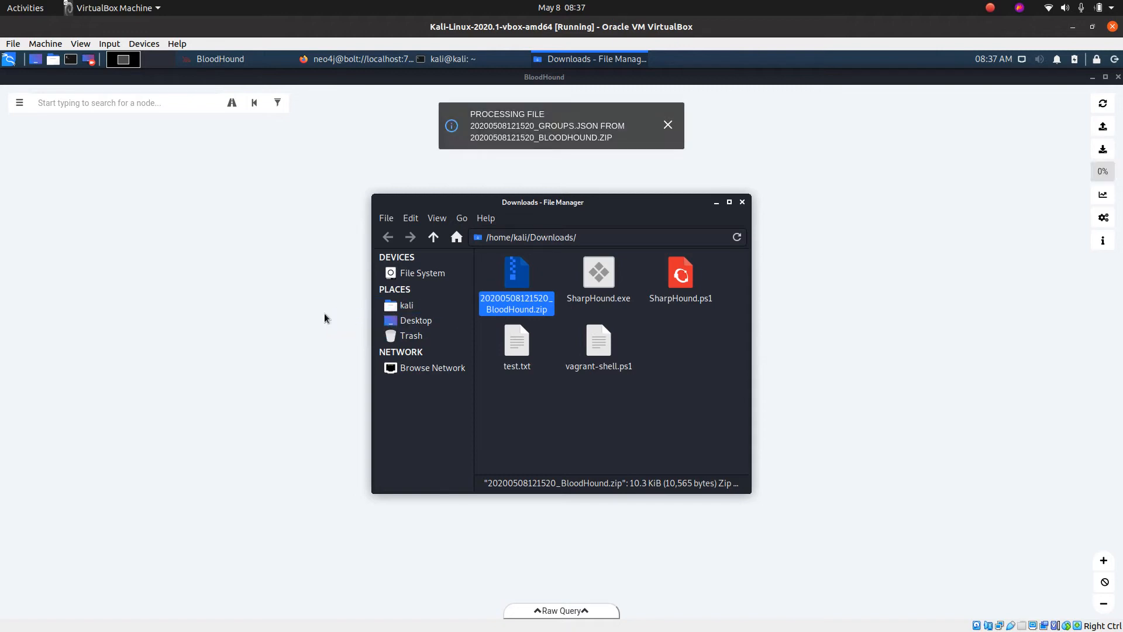
pyautogui.click(667, 124)
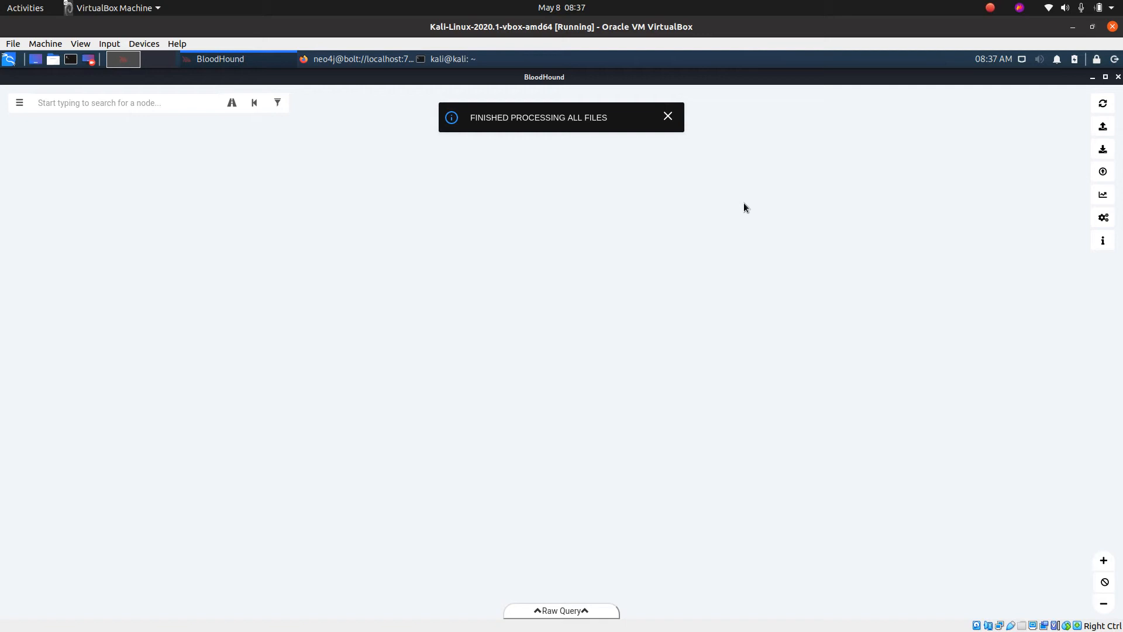
pyautogui.click(667, 116)
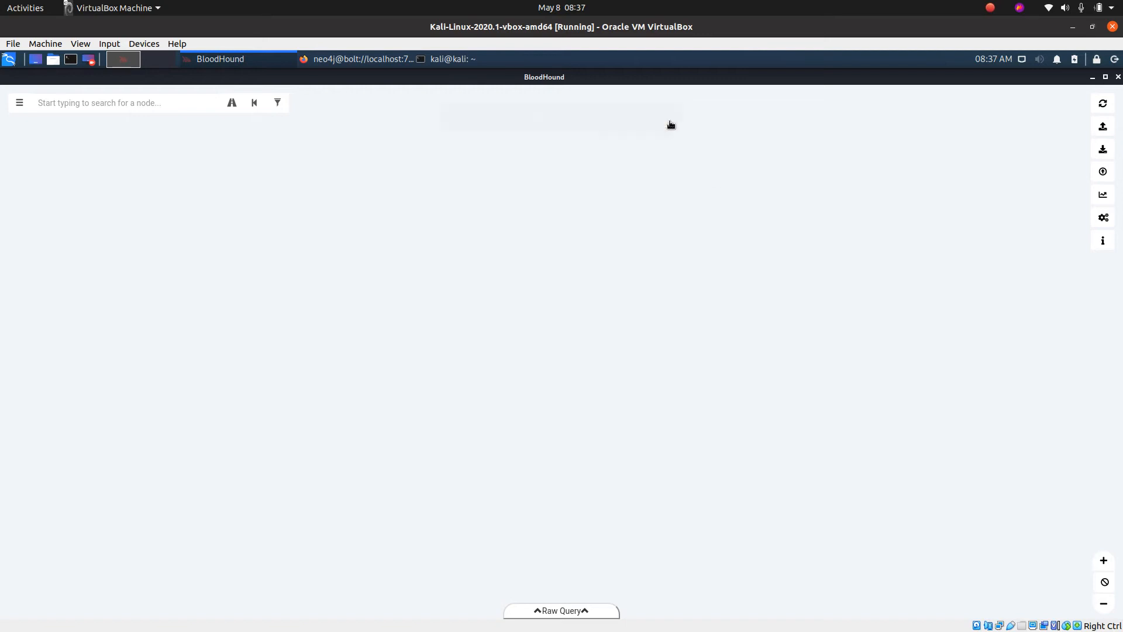
# Search for the DOMUSER user and show its node on the graph.
pyautogui.click(107, 103)
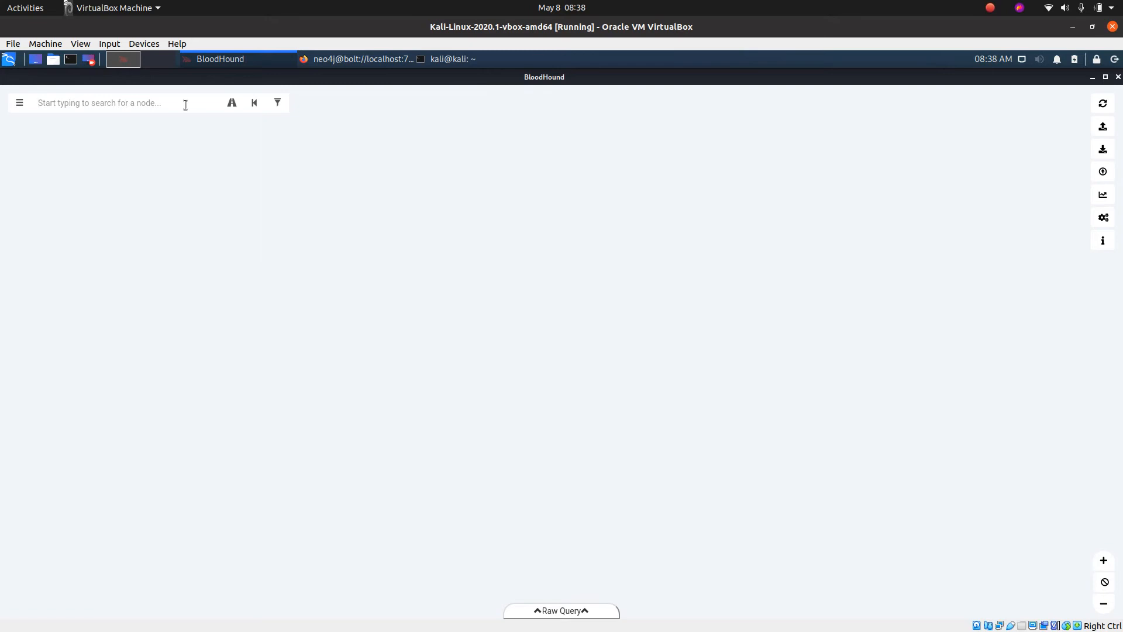
pyautogui.write('c')
pyautogui.write('domuser')
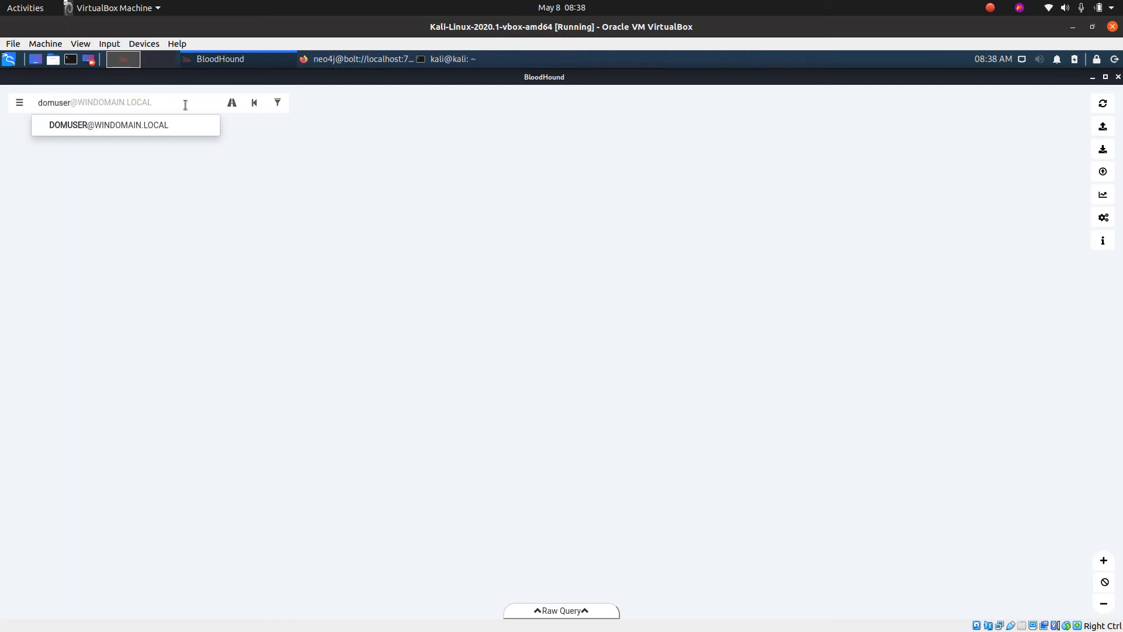
pyautogui.click(107, 125)
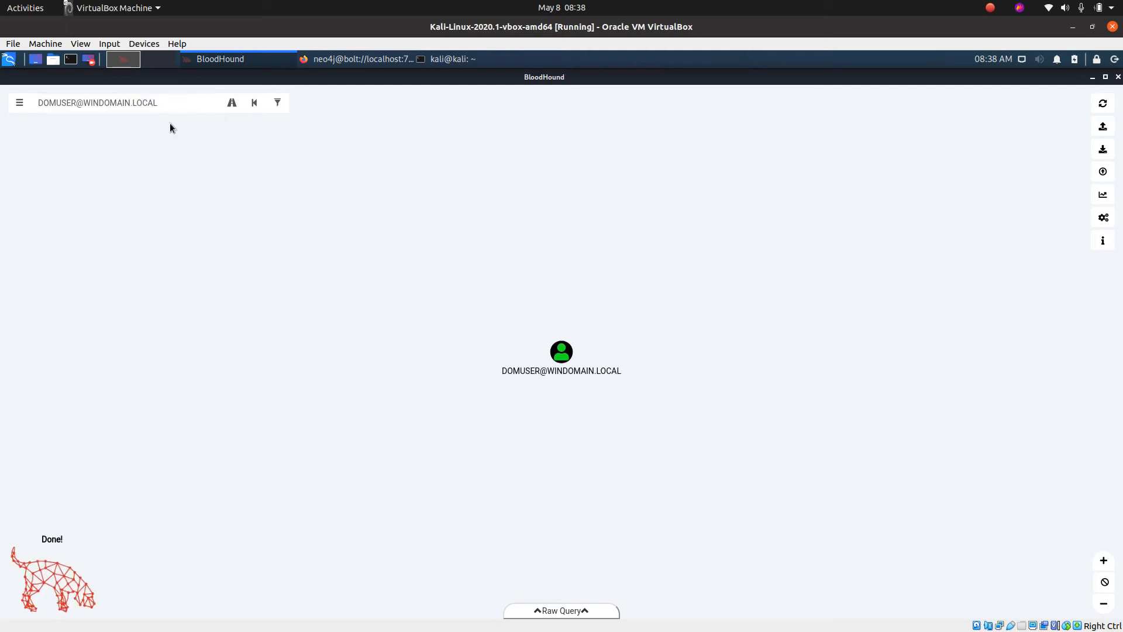
pyautogui.rightClick(561, 351)
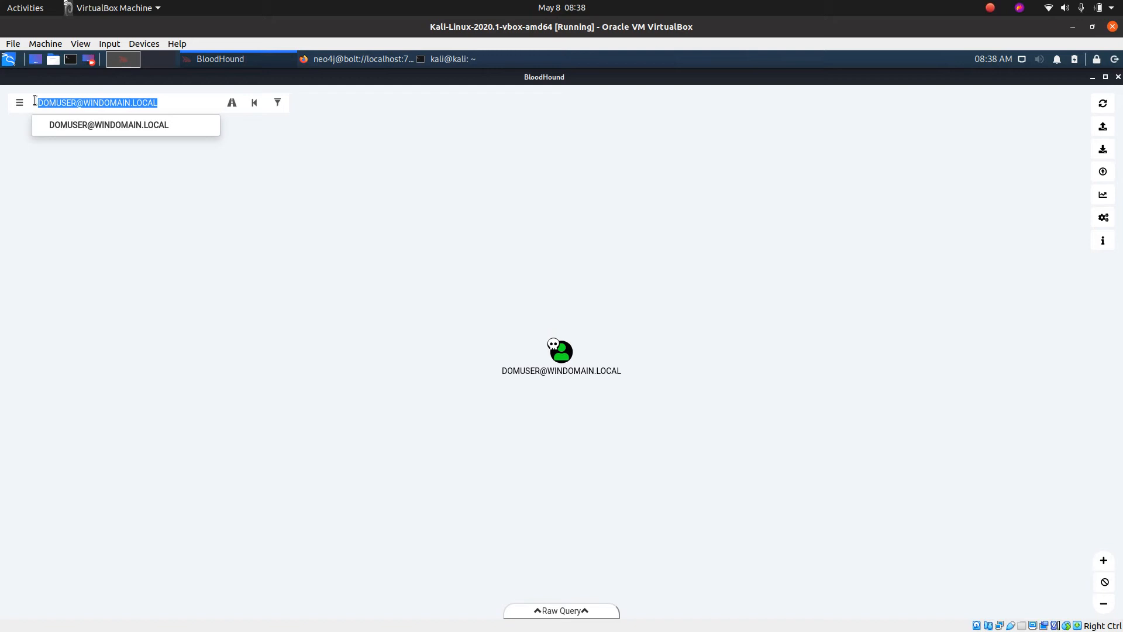
# Search win10 and show the WIN10.WINDOMAIN.LOCAL computer node alone on the graph.
pyautogui.write('win10')
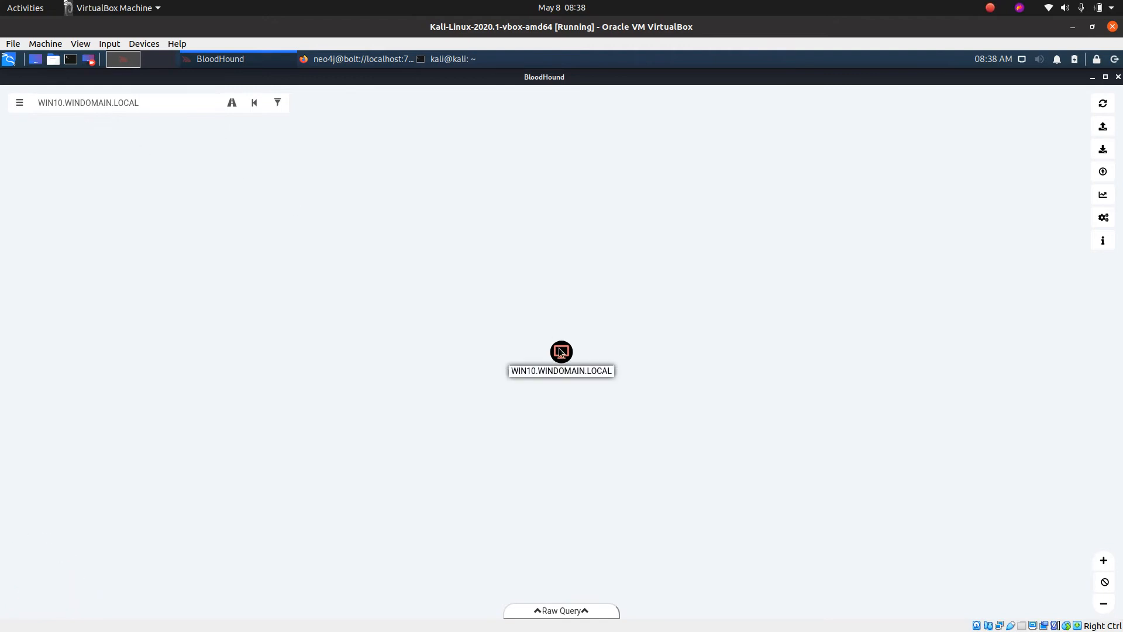
pyautogui.rightClick(561, 351)
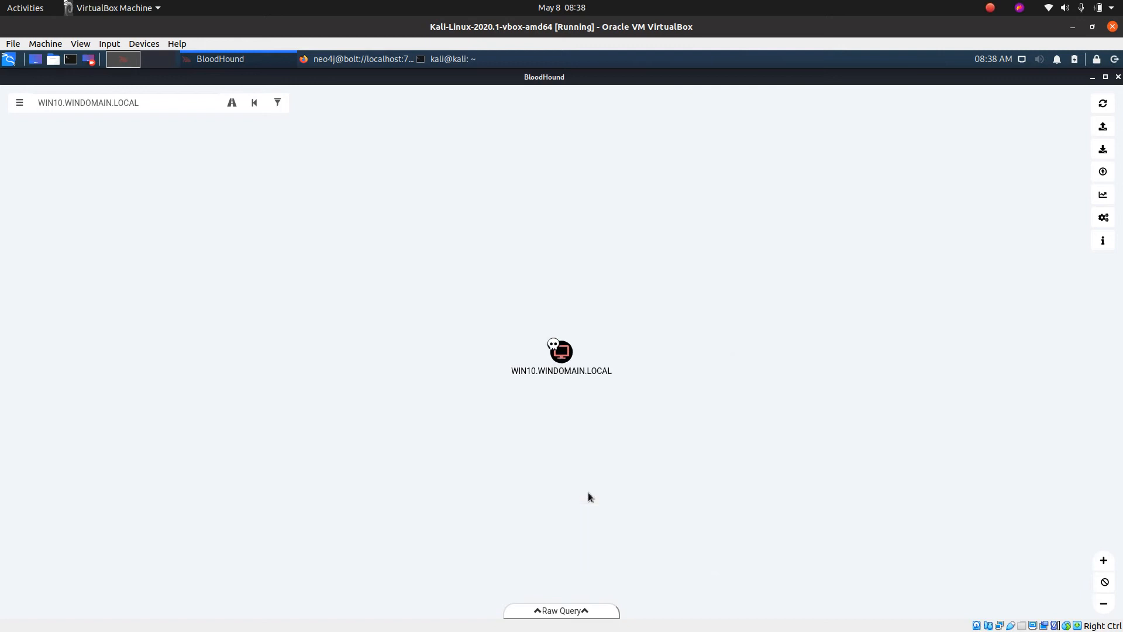
pyautogui.click(108, 103)
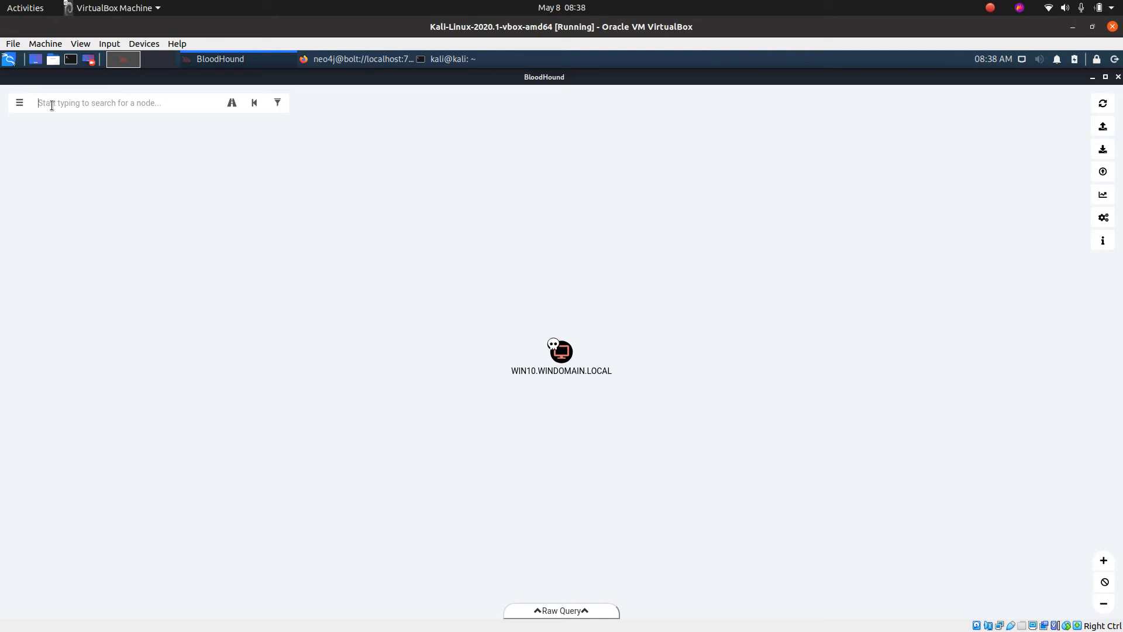
# Search Domain Admins and show the DOMAIN ADMINS group node on the graph.
pyautogui.write('Do')
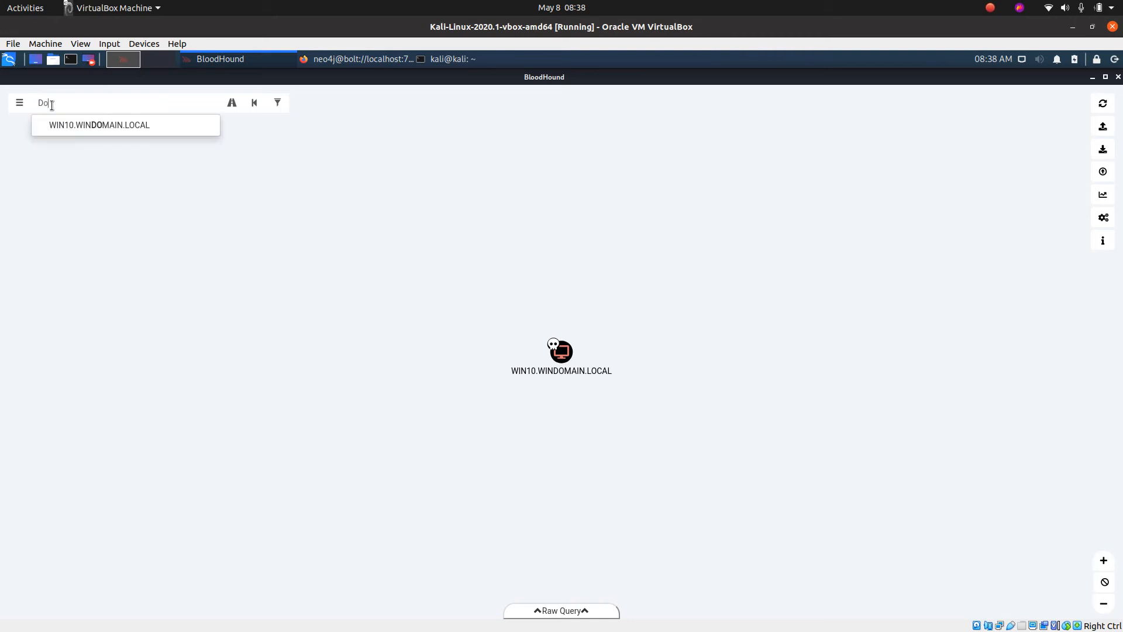
pyautogui.write('Domain Admins')
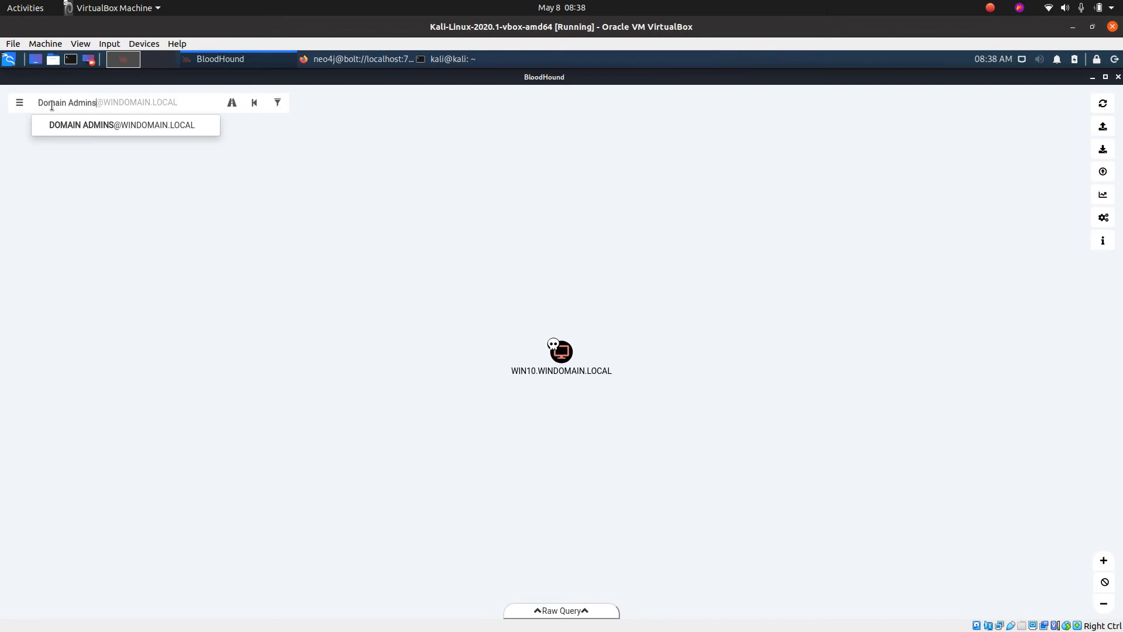
pyautogui.click(122, 126)
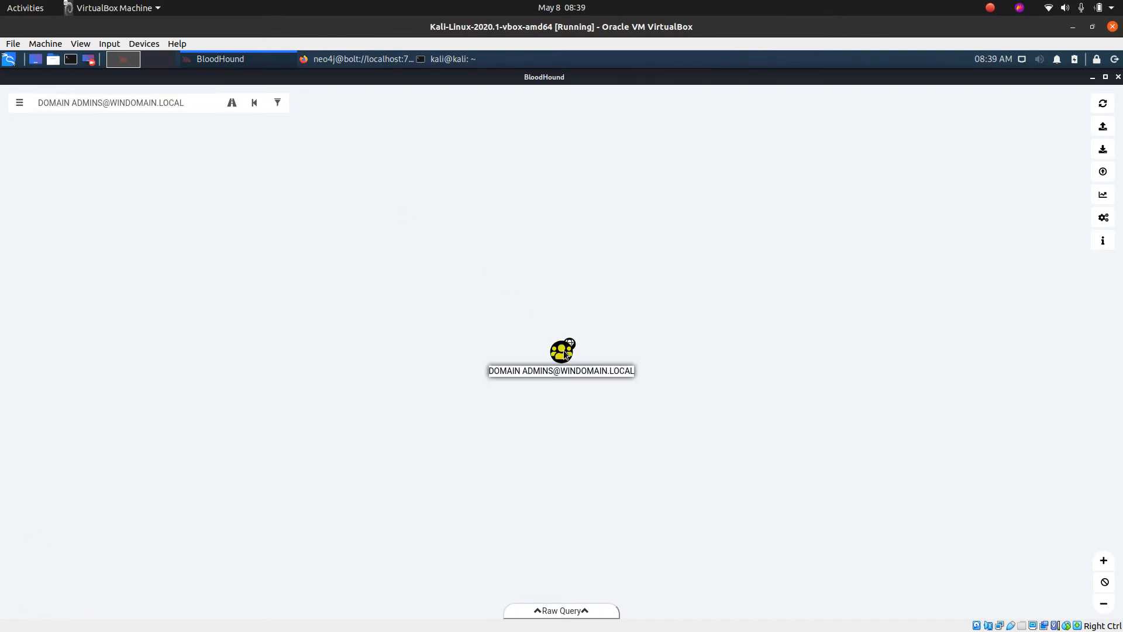
# Query Shortest Paths to Here from Owned on DOMAIN ADMINS and dismiss the No Data notice.
pyautogui.rightClick(562, 350)
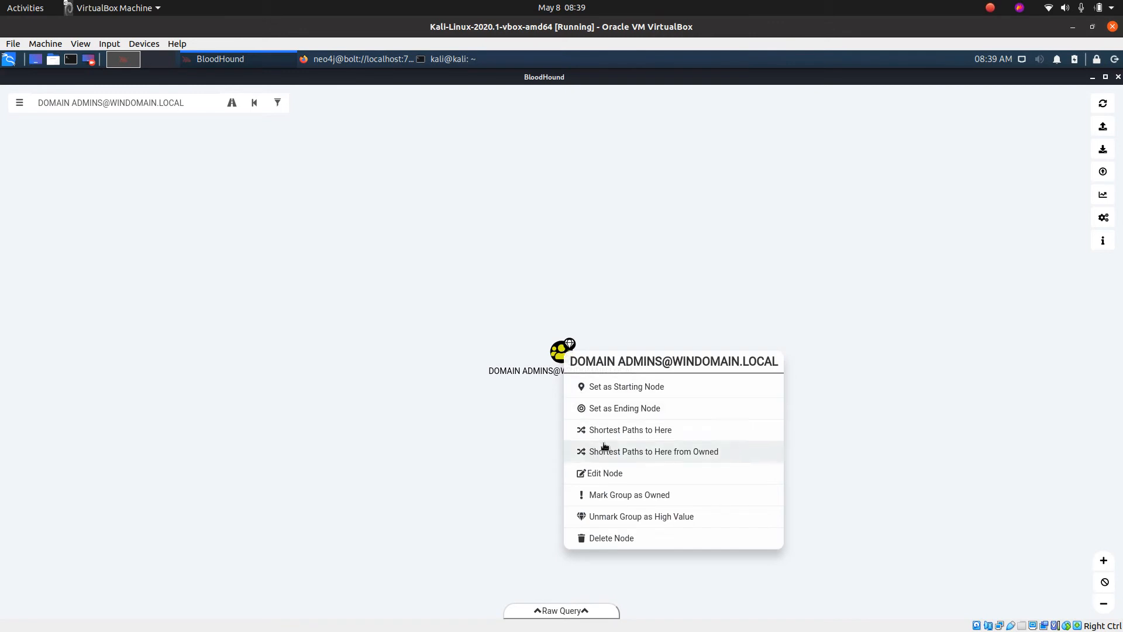
pyautogui.moveTo(606, 459)
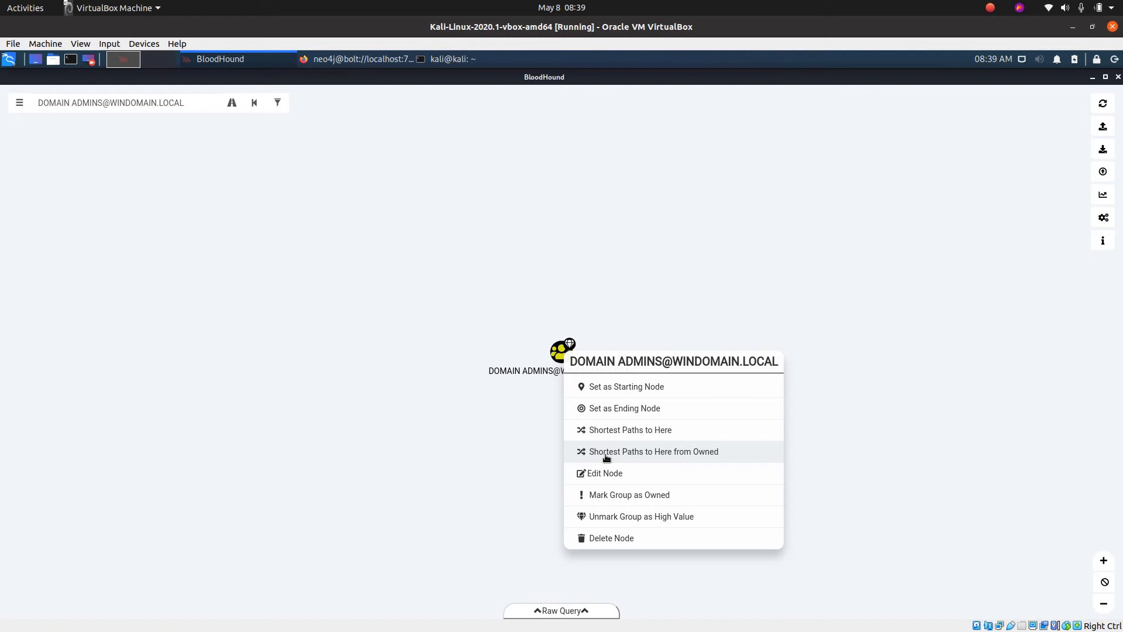
pyautogui.click(653, 452)
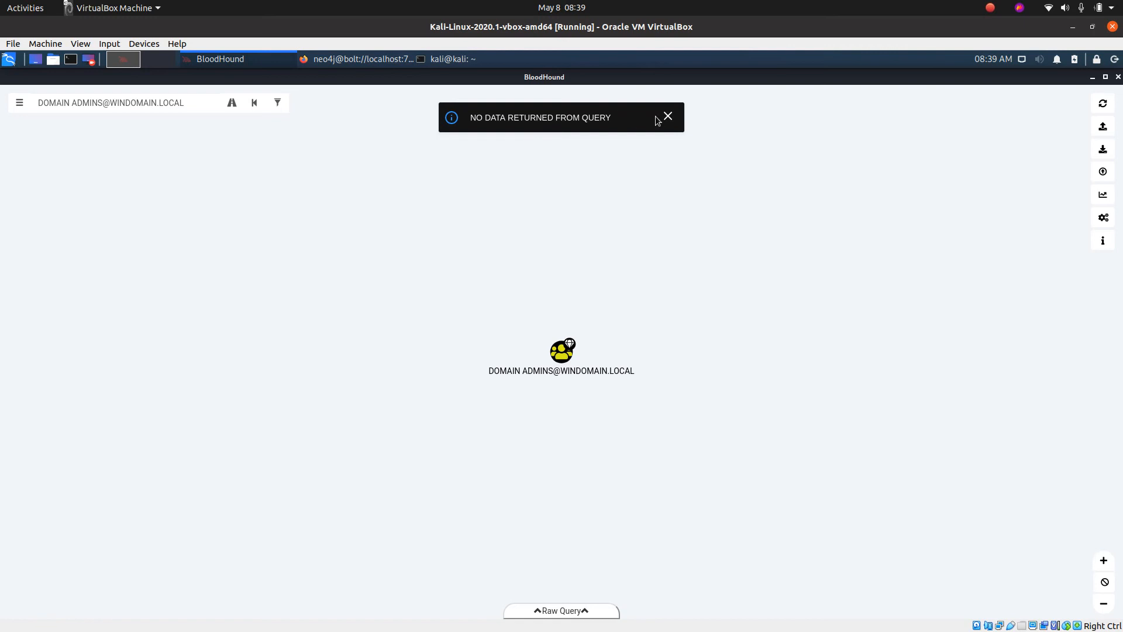
pyautogui.click(667, 116)
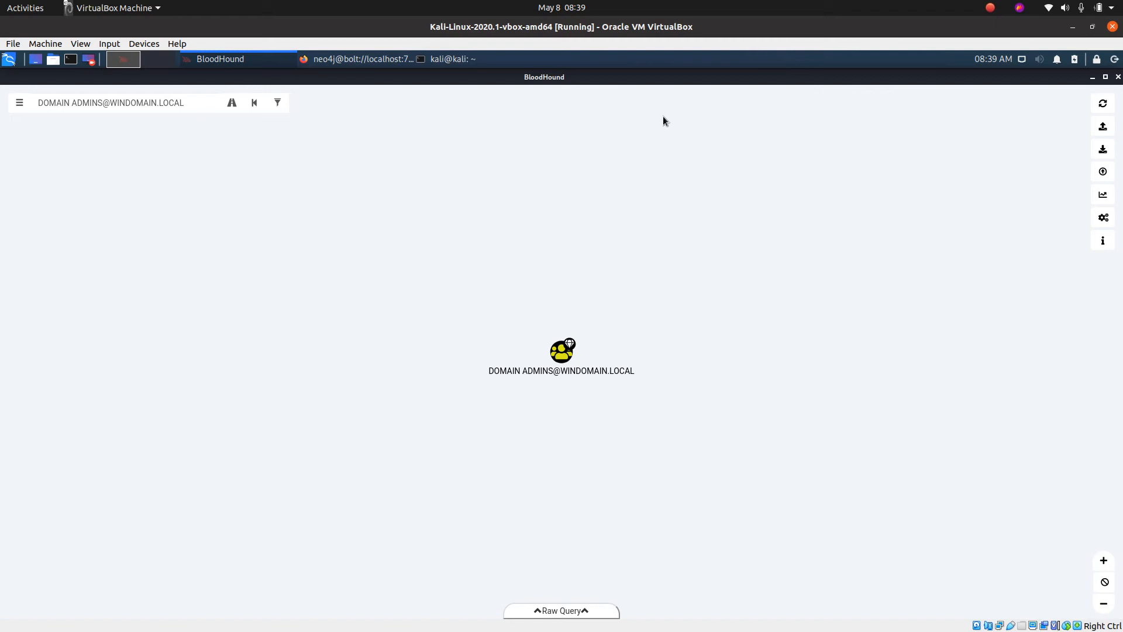
pyautogui.moveTo(583, 263)
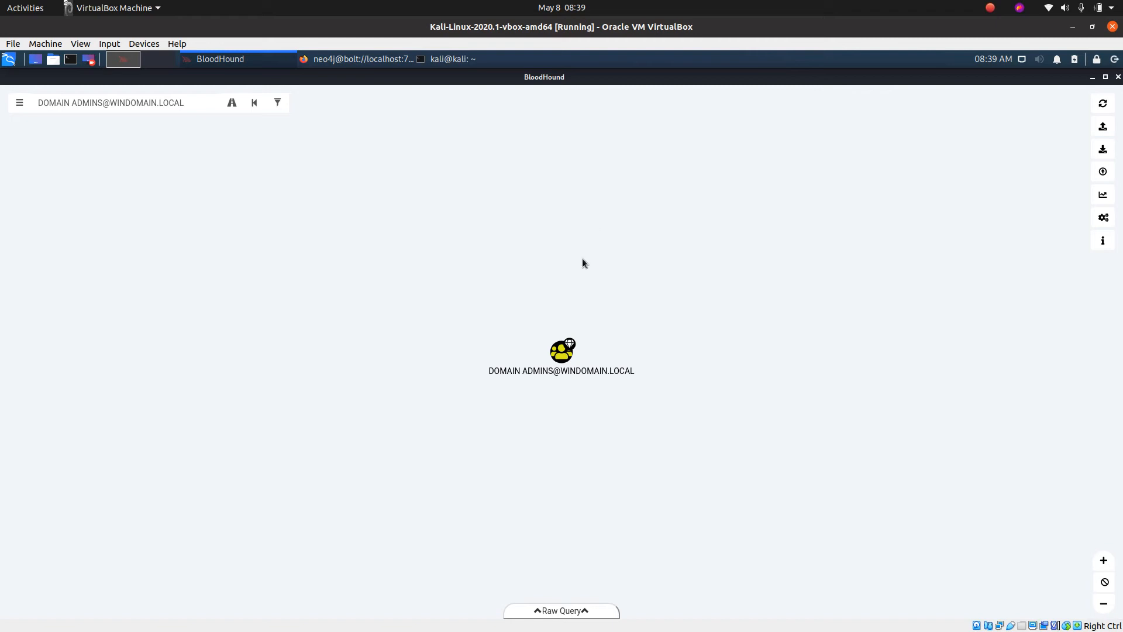
pyautogui.click(562, 350)
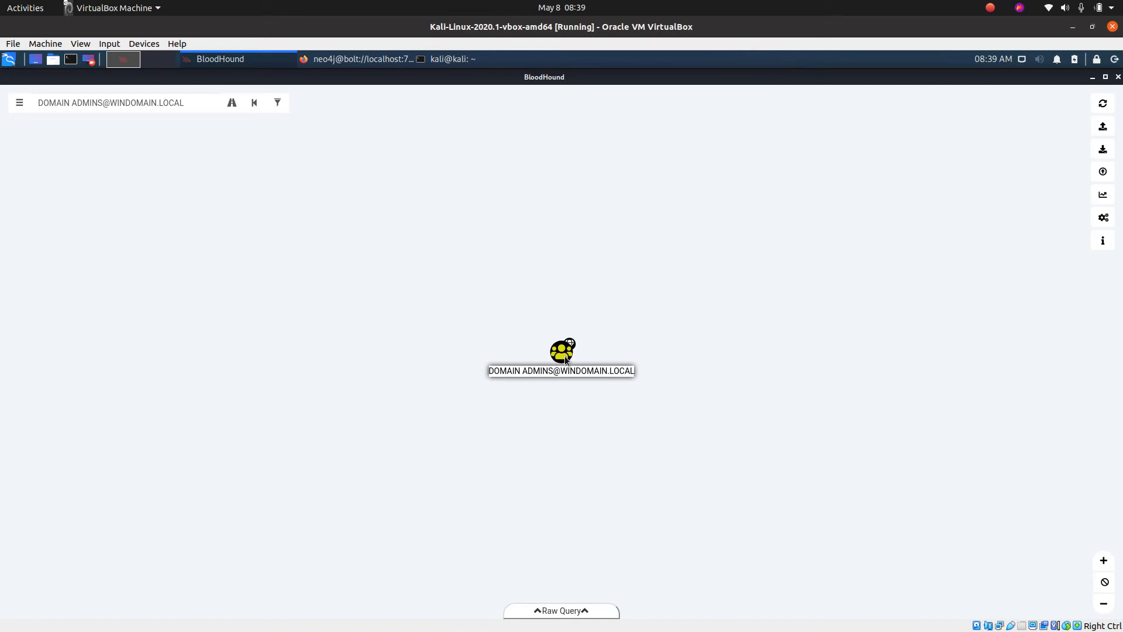
pyautogui.rightClick(563, 351)
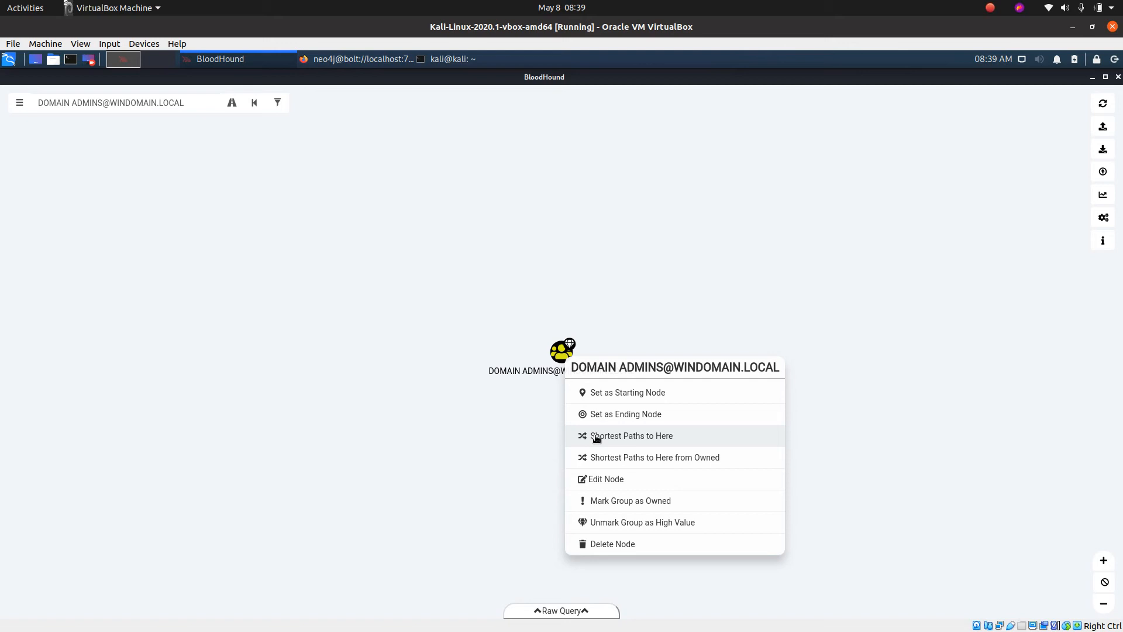
pyautogui.click(631, 435)
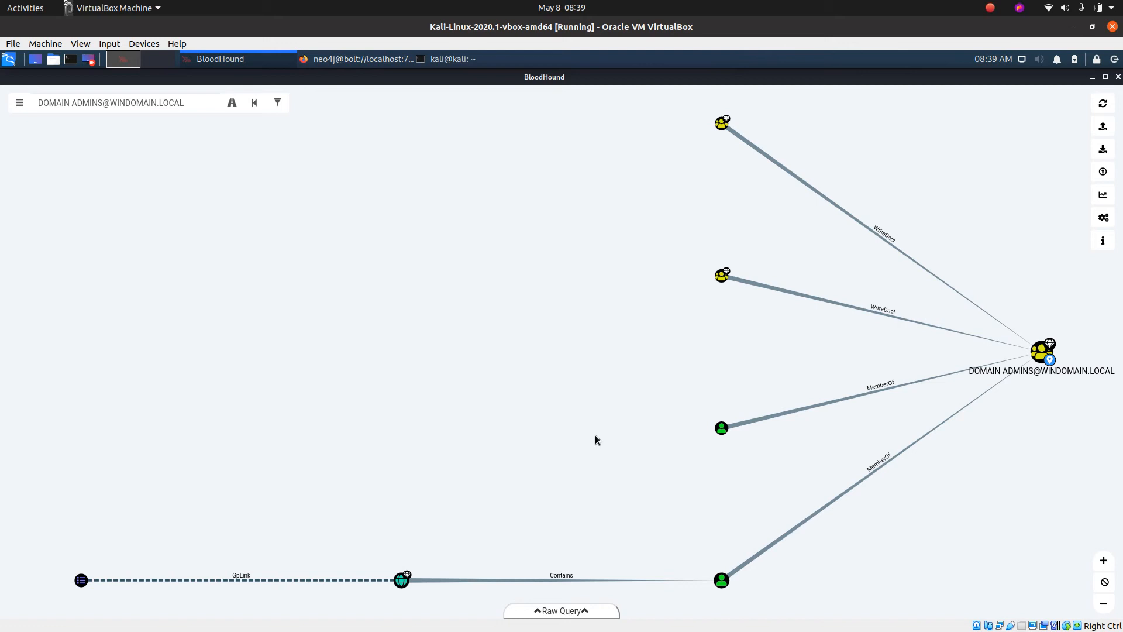
pyautogui.moveTo(401, 468)
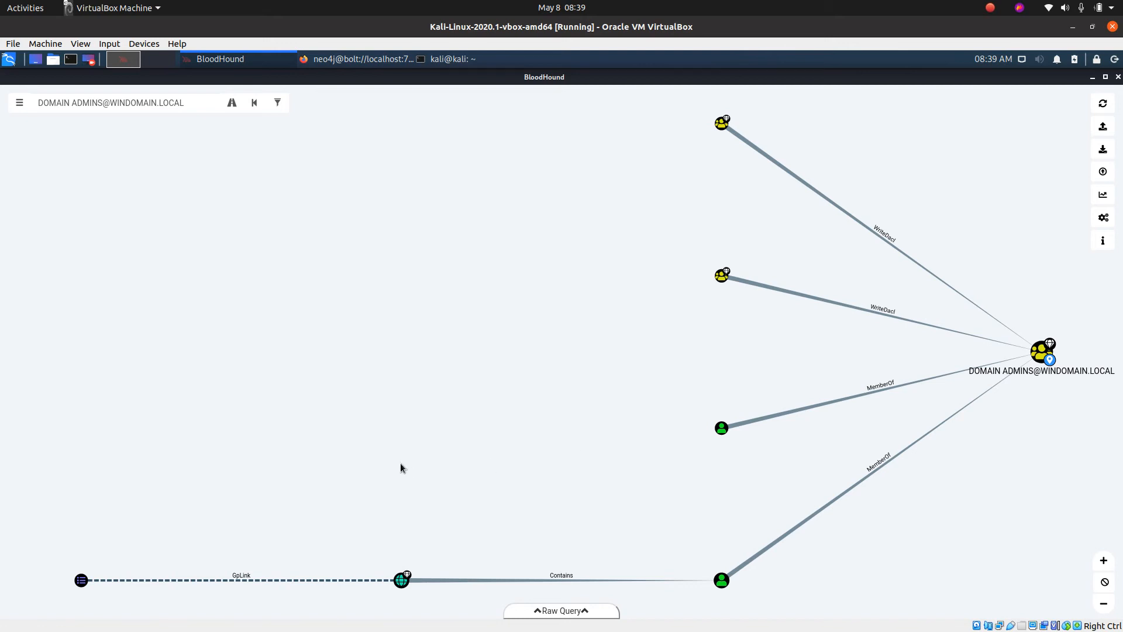
pyautogui.moveTo(286, 580)
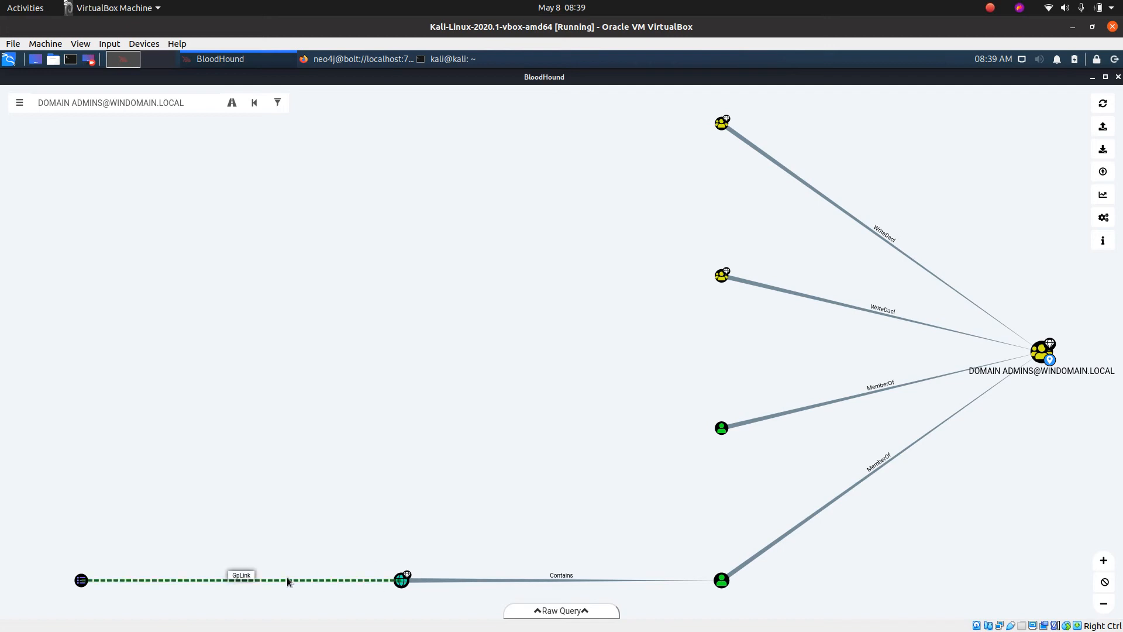
pyautogui.moveTo(247, 579)
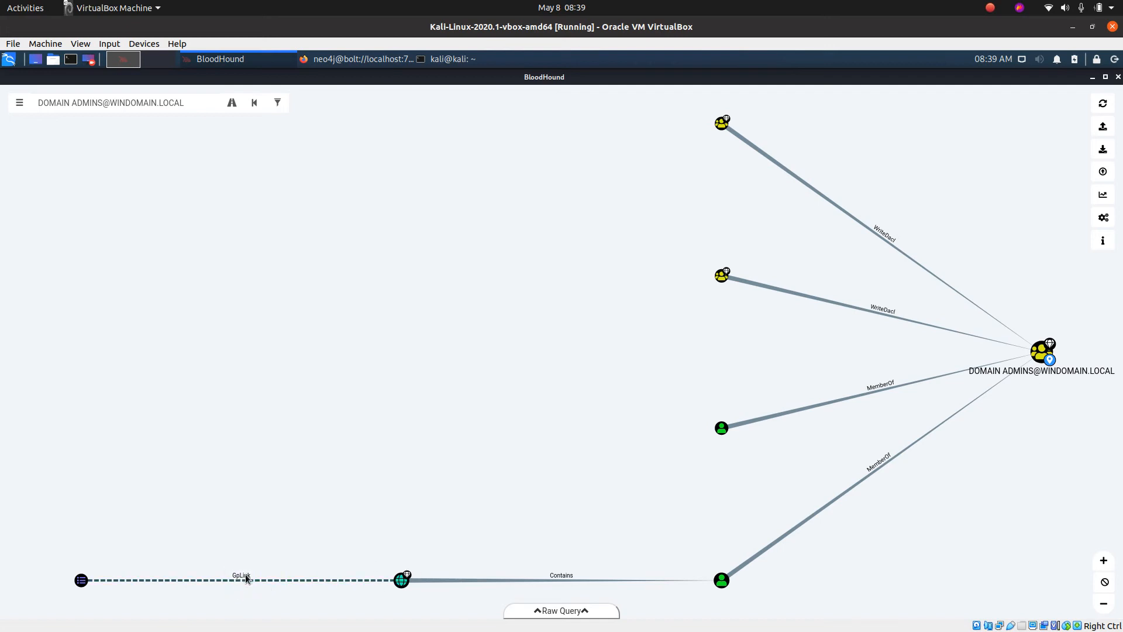
pyautogui.moveTo(244, 580)
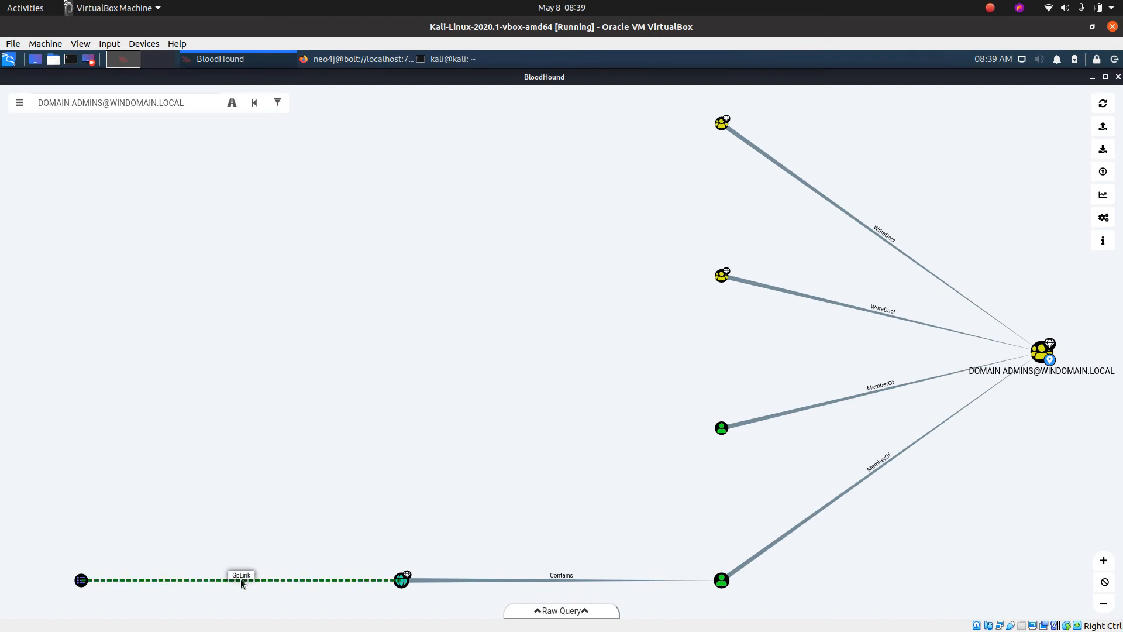
pyautogui.rightClick(241, 581)
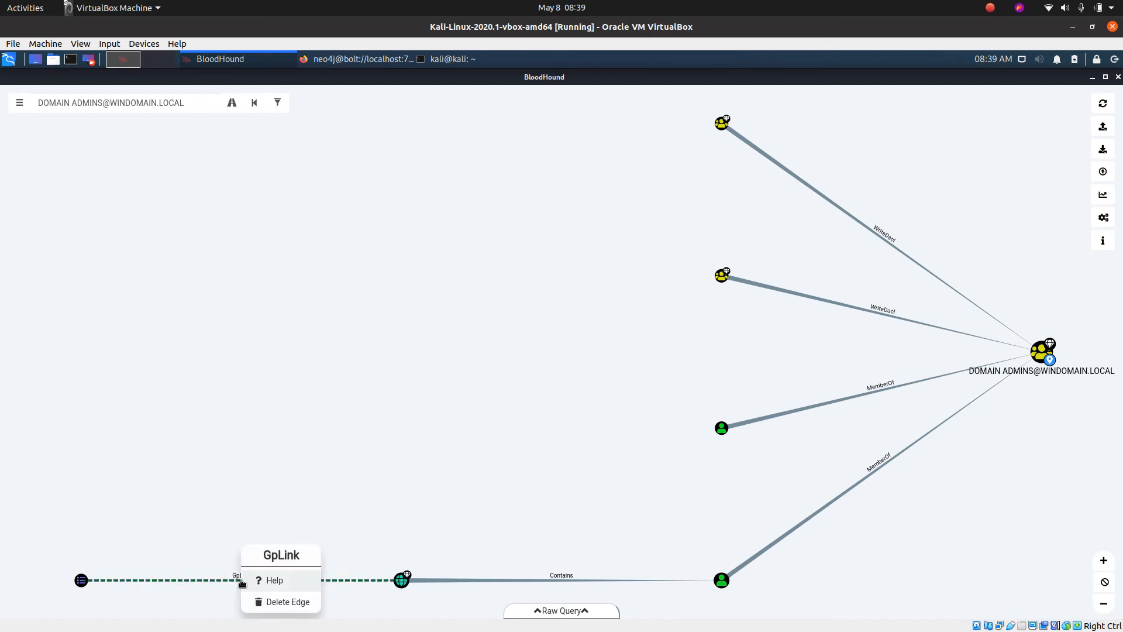
pyautogui.click(274, 580)
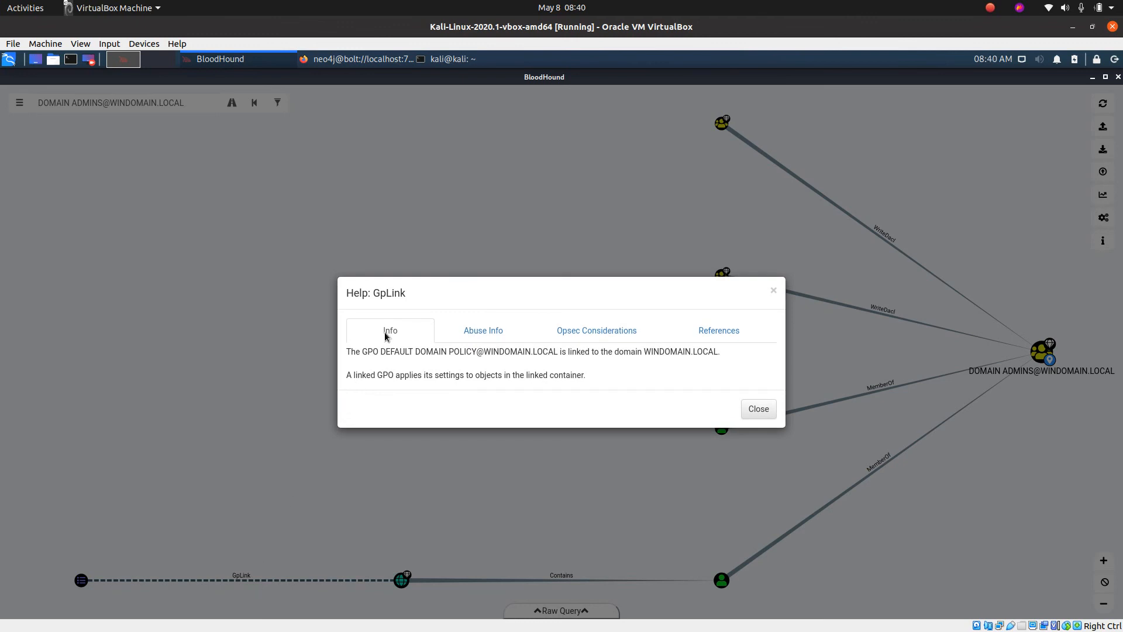
pyautogui.click(483, 330)
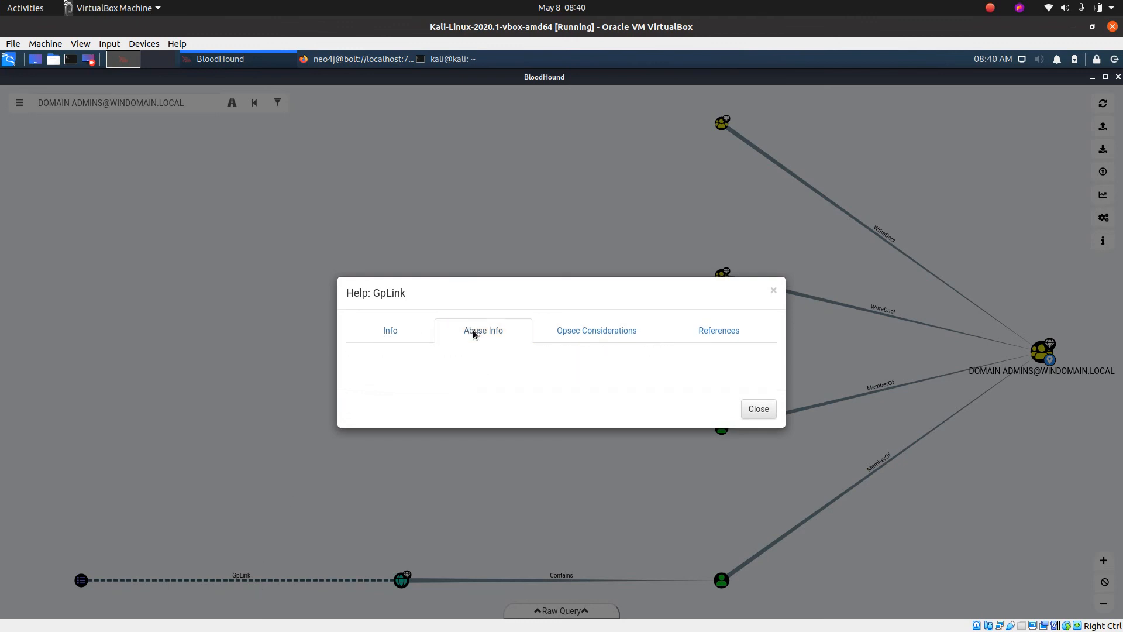
pyautogui.click(595, 330)
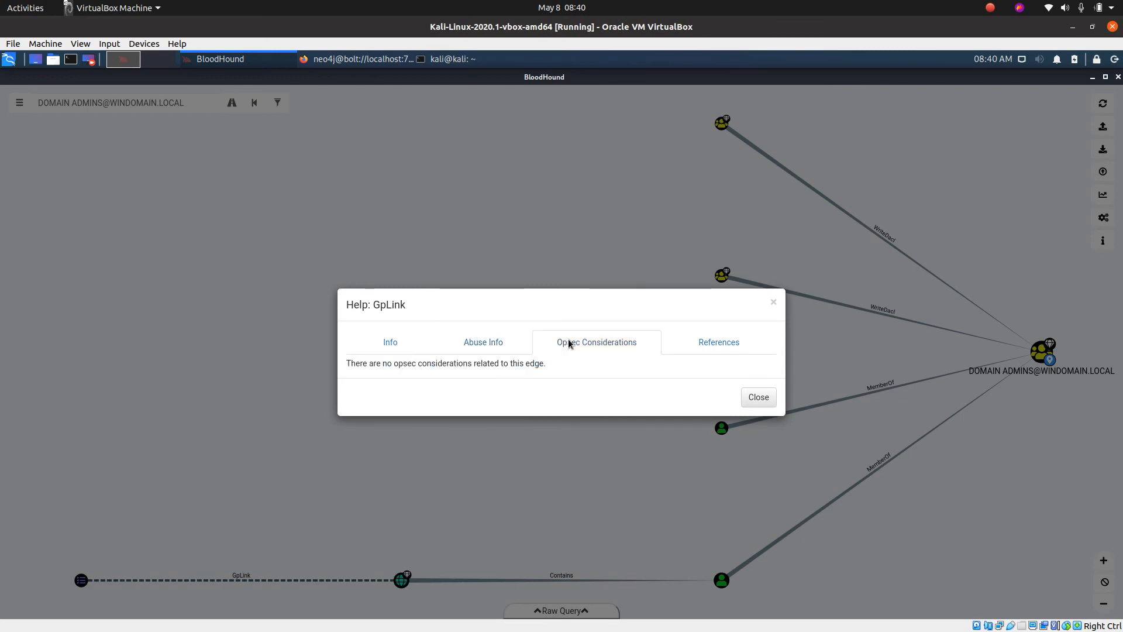
pyautogui.click(718, 341)
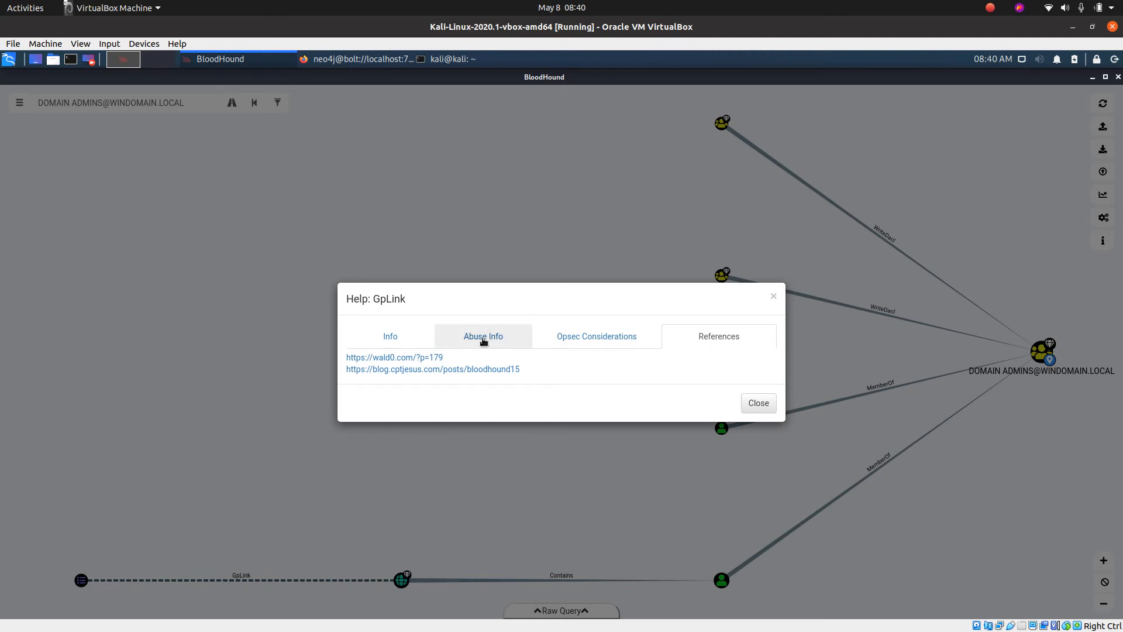
pyautogui.click(484, 336)
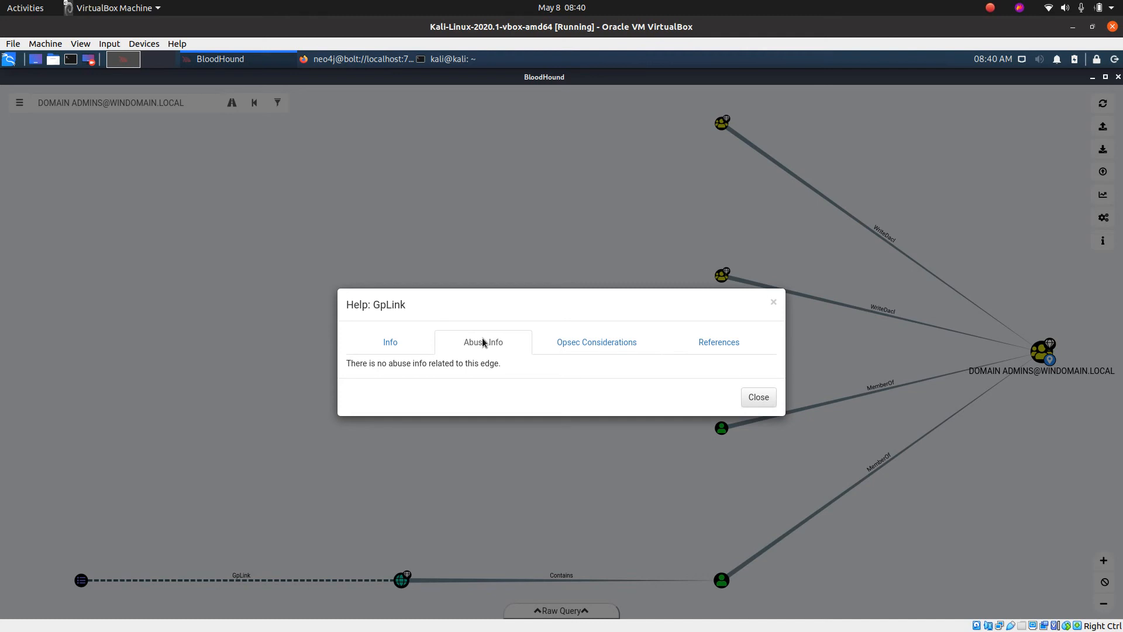
pyautogui.moveTo(410, 375)
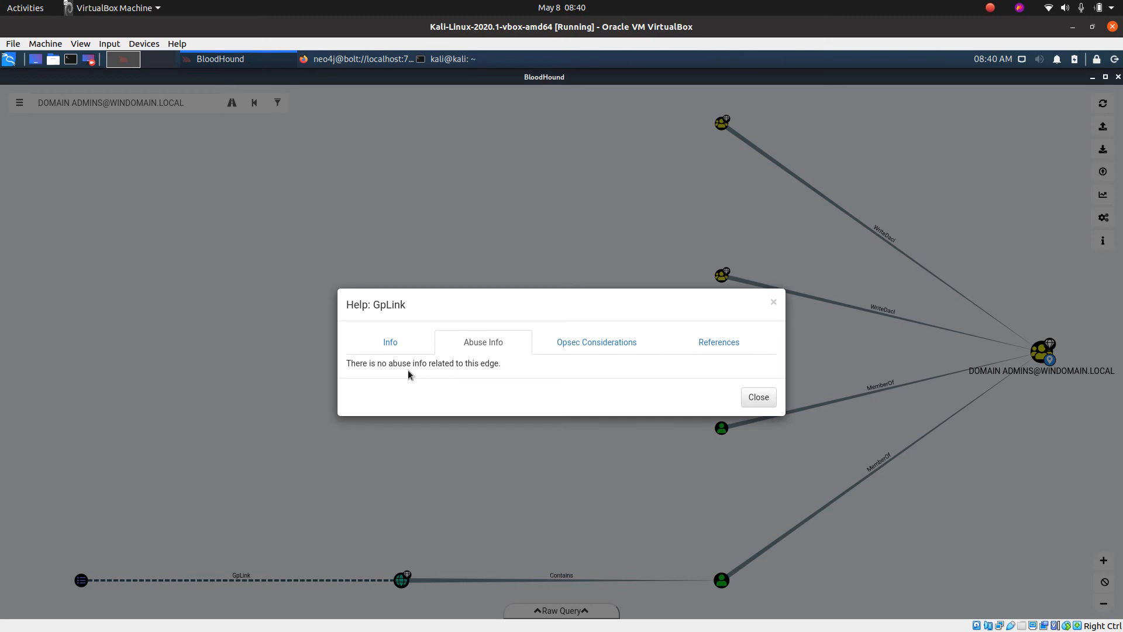
pyautogui.click(718, 342)
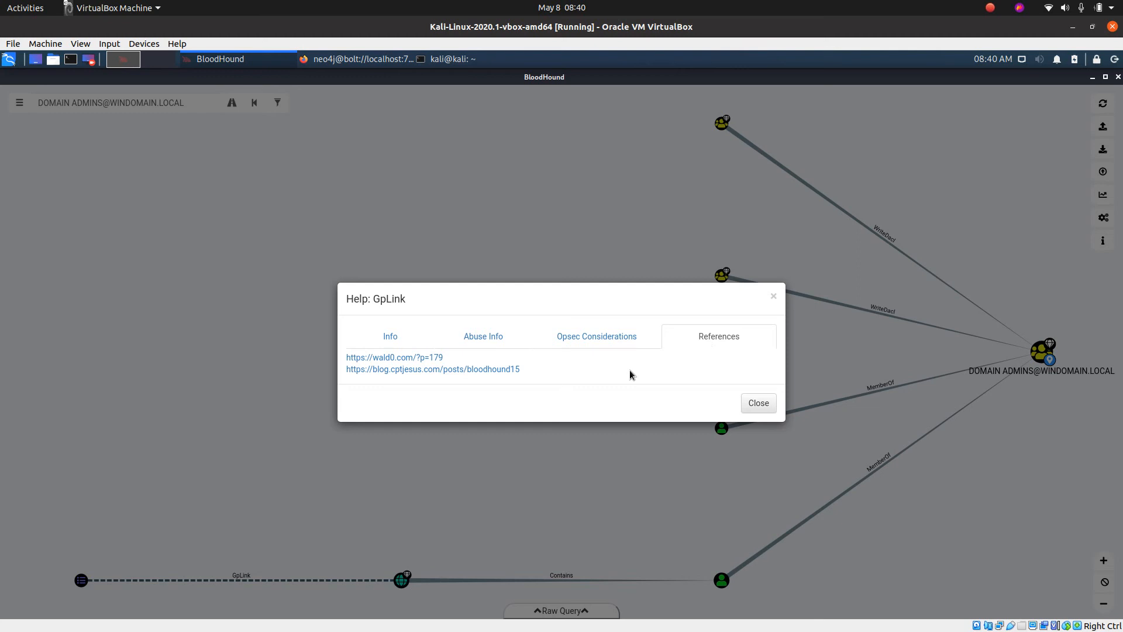
pyautogui.moveTo(709, 385)
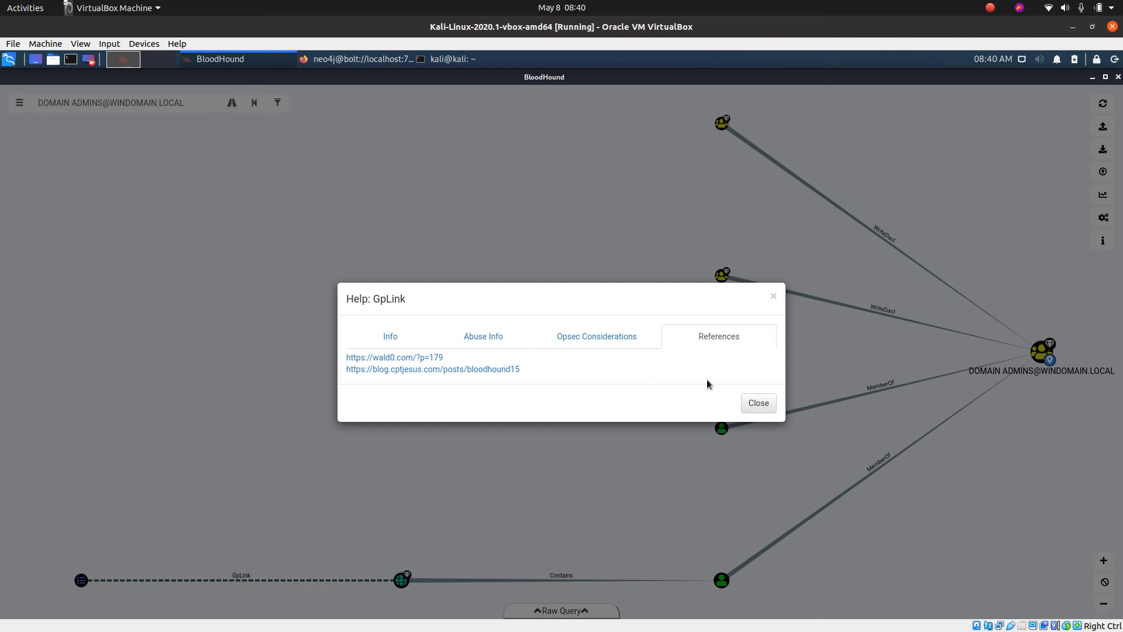
pyautogui.click(757, 403)
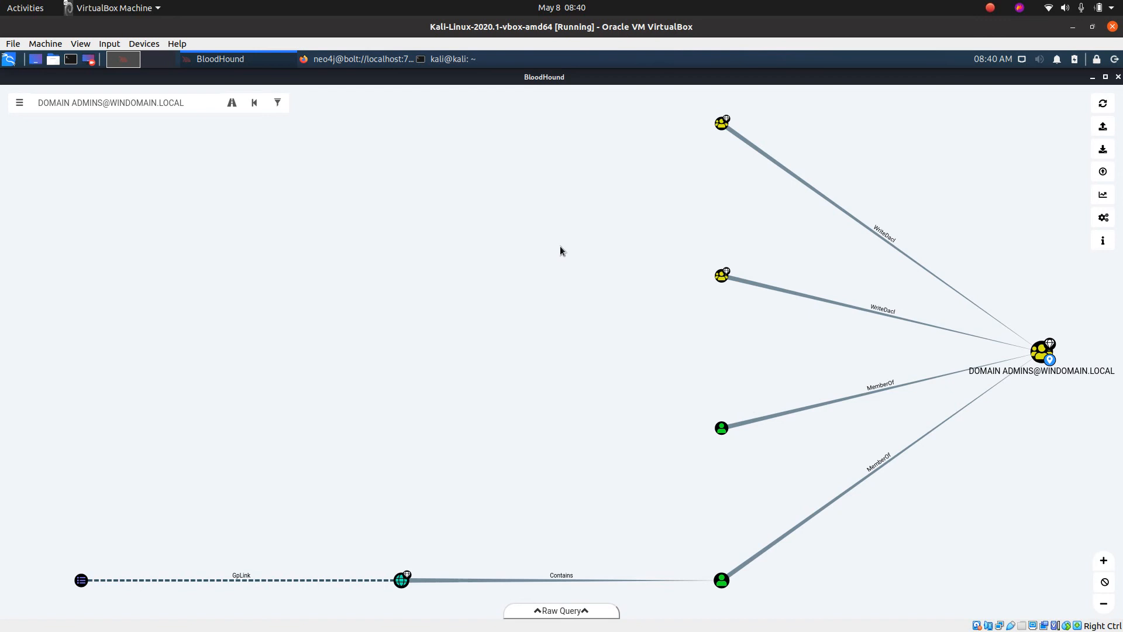
pyautogui.moveTo(352, 59)
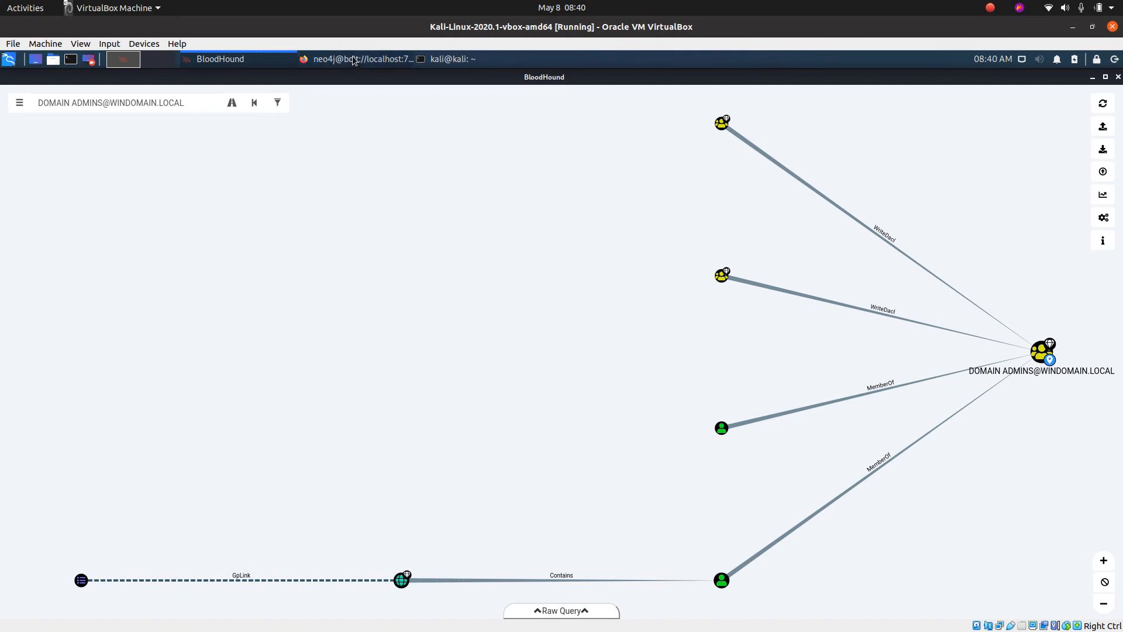
pyautogui.moveTo(354, 58)
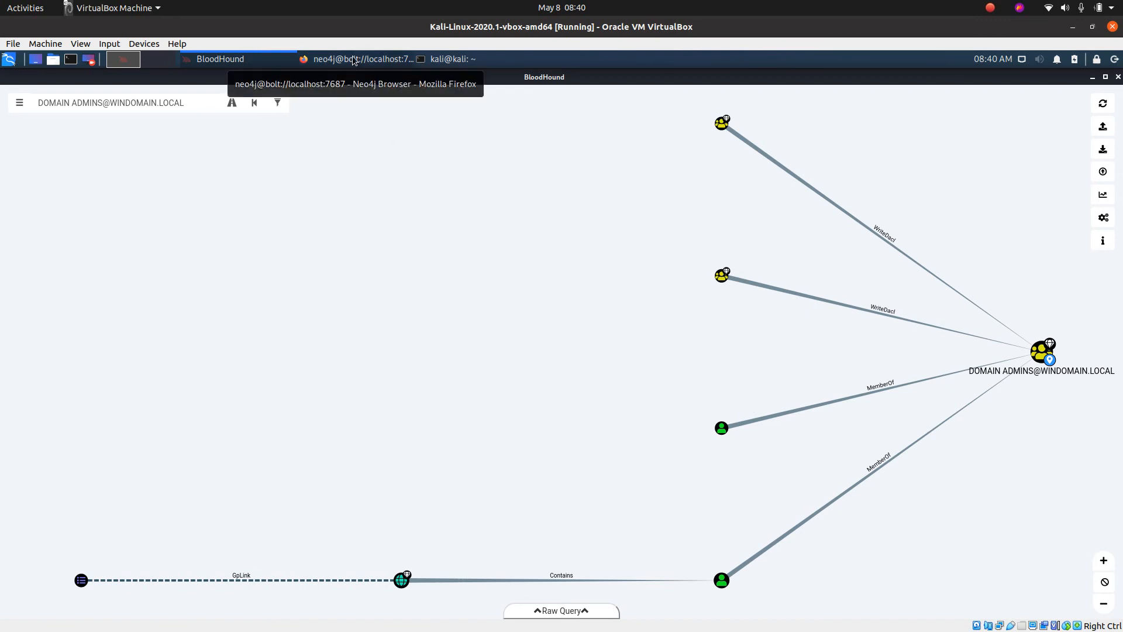
# Return to the BloodHound documentation tab in Firefox.
pyautogui.click(356, 58)
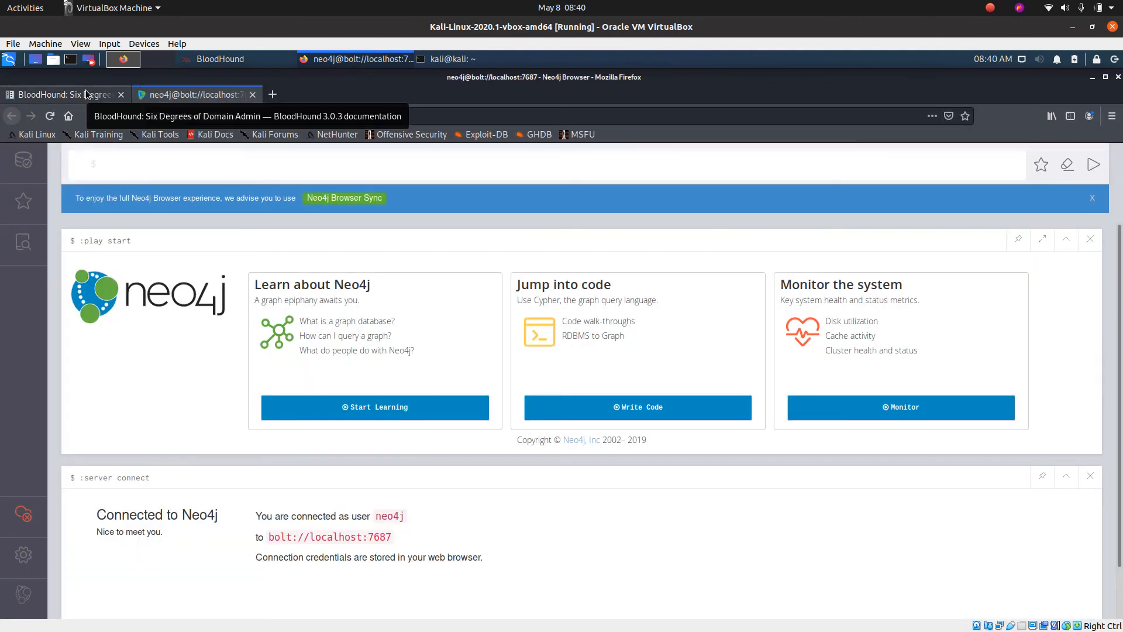
pyautogui.click(61, 94)
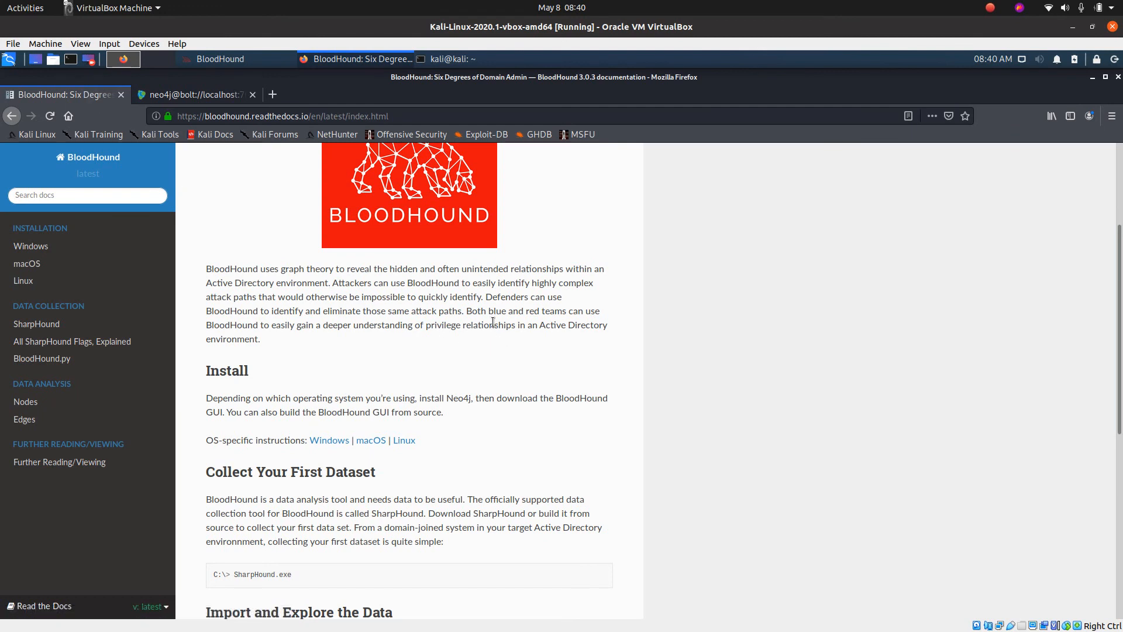
pyautogui.scroll(-3)
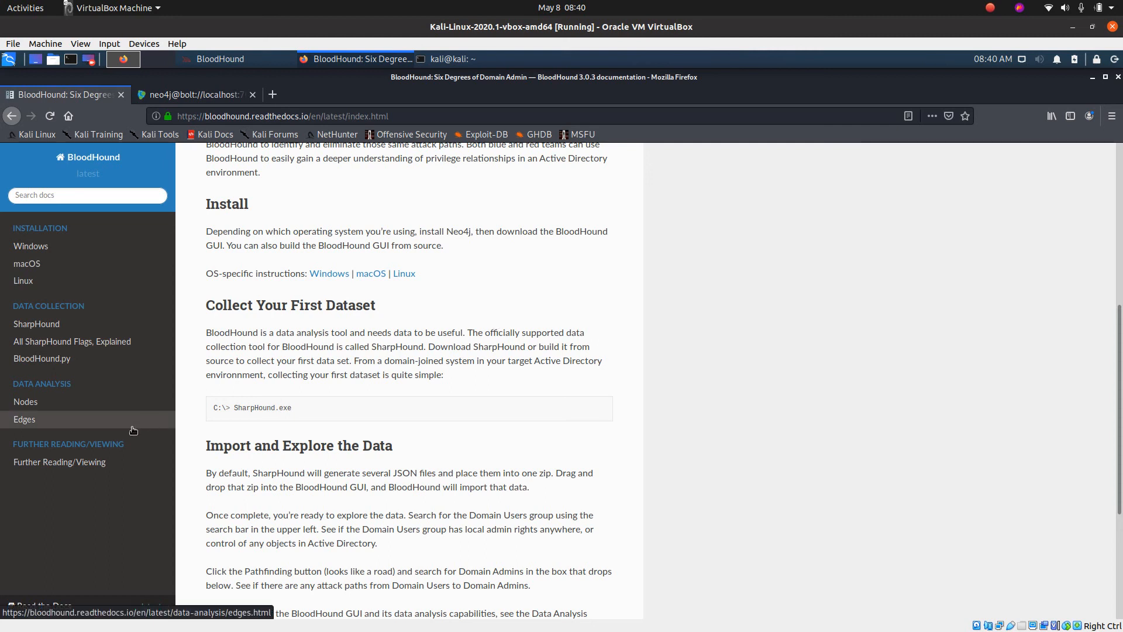
pyautogui.moveTo(59, 462)
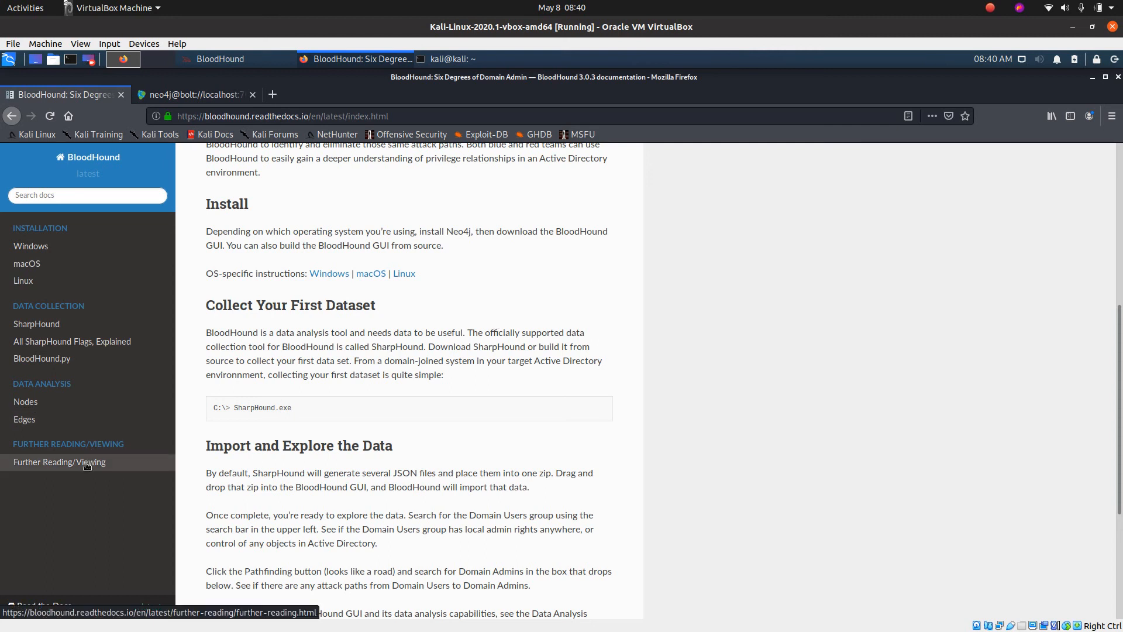
# Browse the Further Reading/Viewing page and its link lists.
pyautogui.click(60, 462)
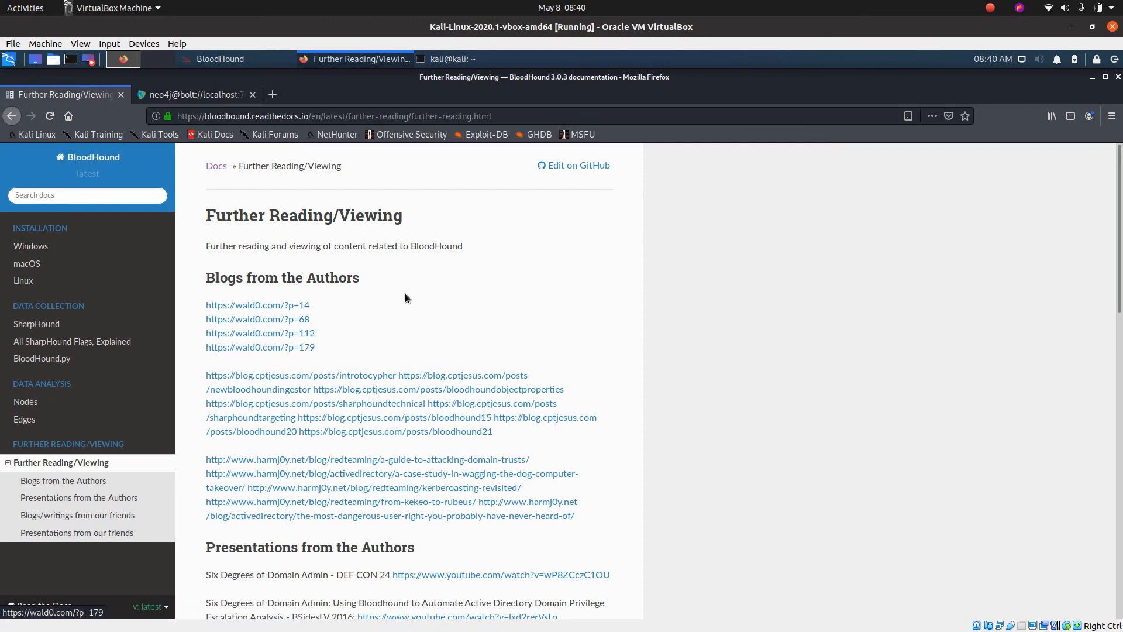
pyautogui.moveTo(518, 300)
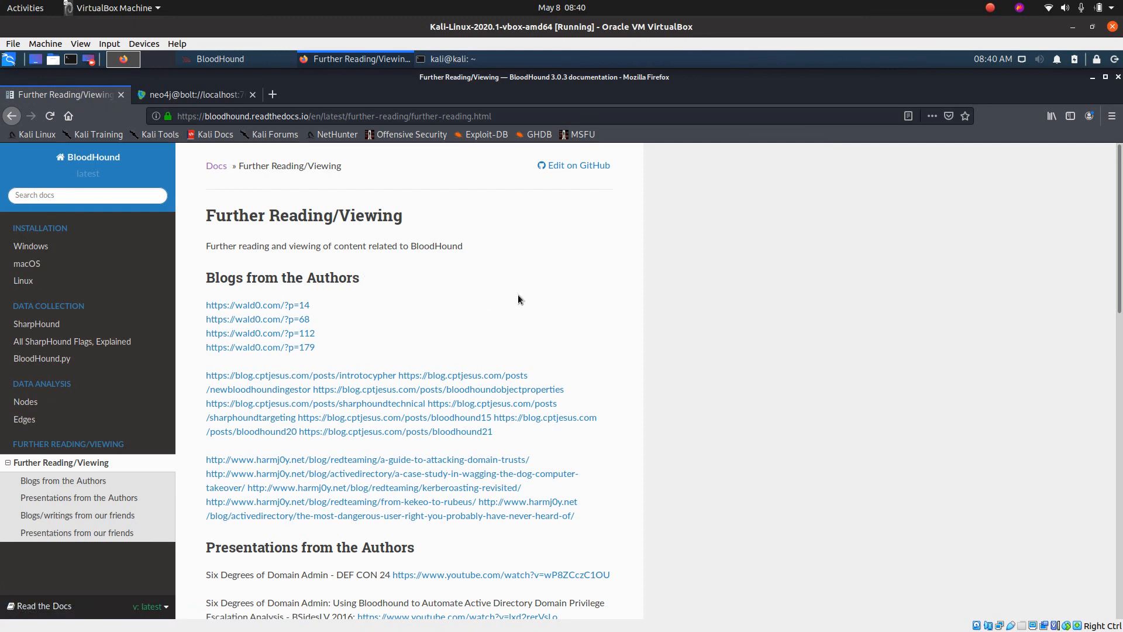
pyautogui.scroll(-3)
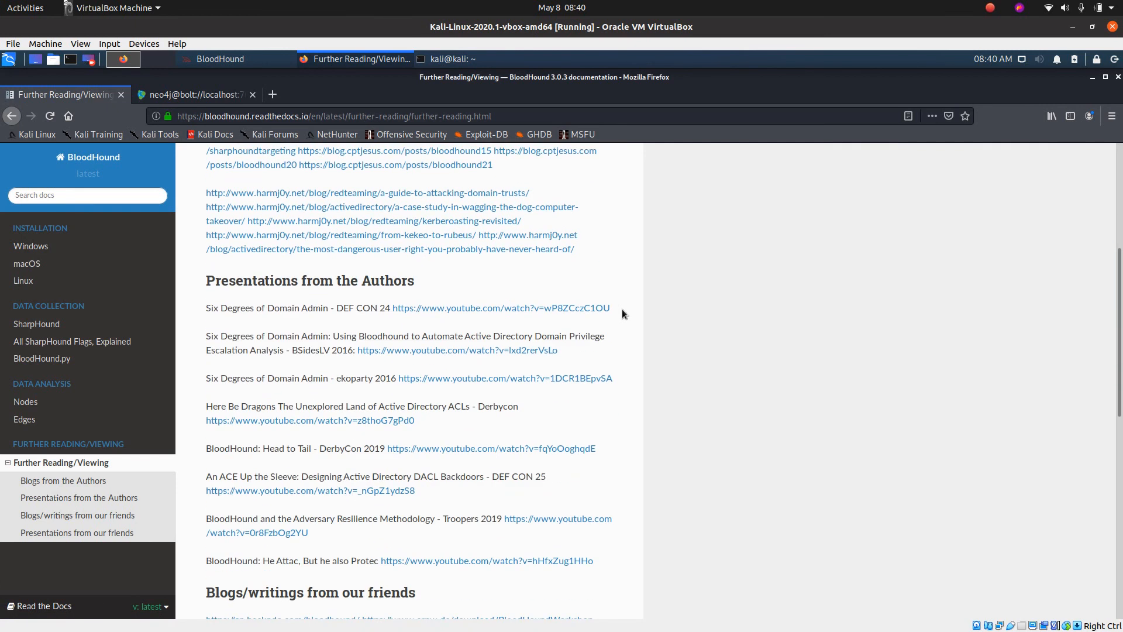
pyautogui.scroll(-3)
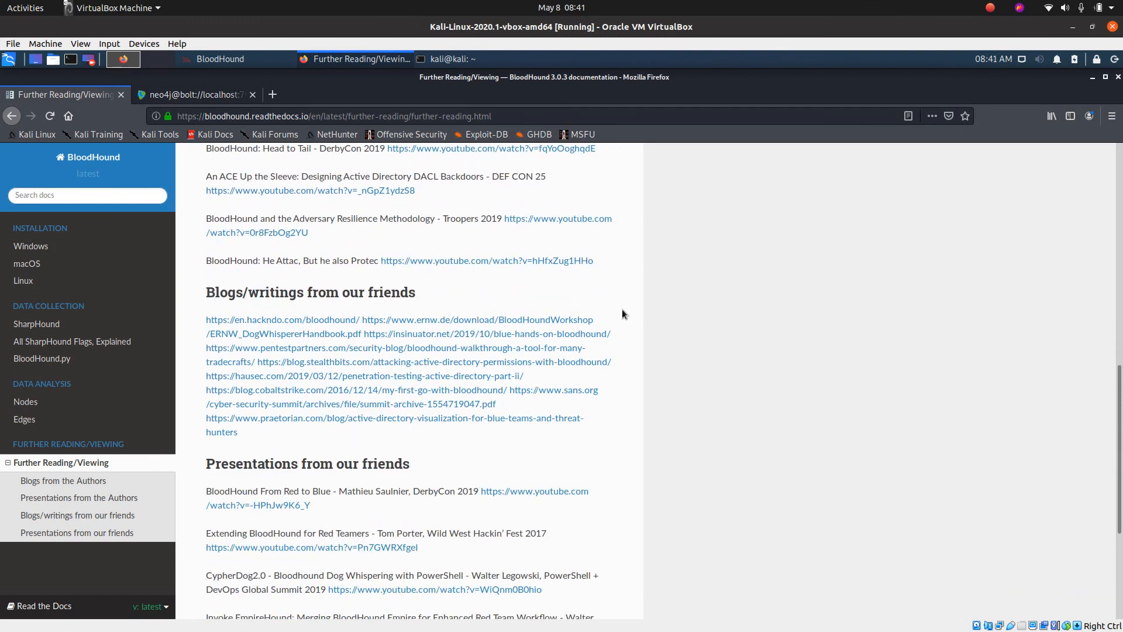
pyautogui.scroll(-3)
pyautogui.write('b')
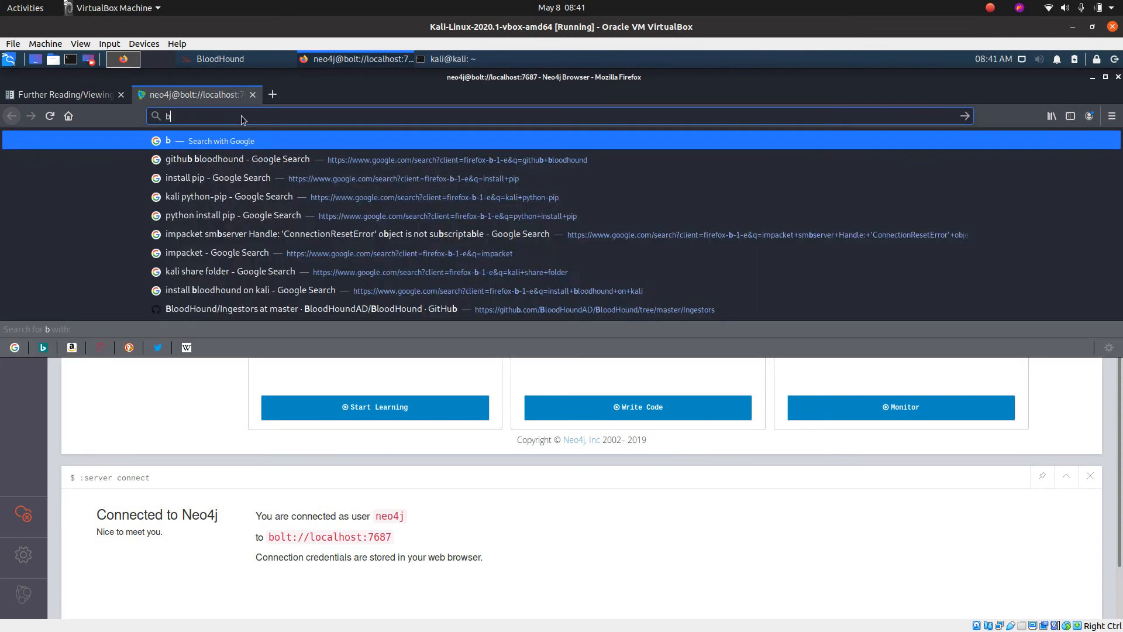
# Search 'bloodhound slack' from the address bar to get the Join us on Slack result.
pyautogui.write('loodhound+slack')
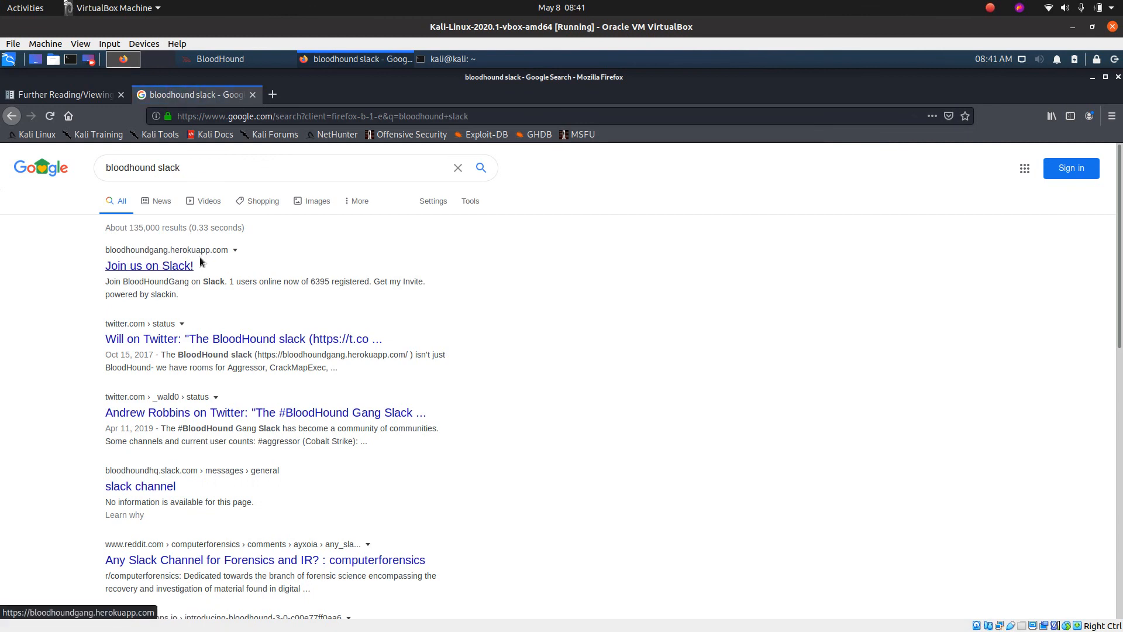
pyautogui.moveTo(146, 270)
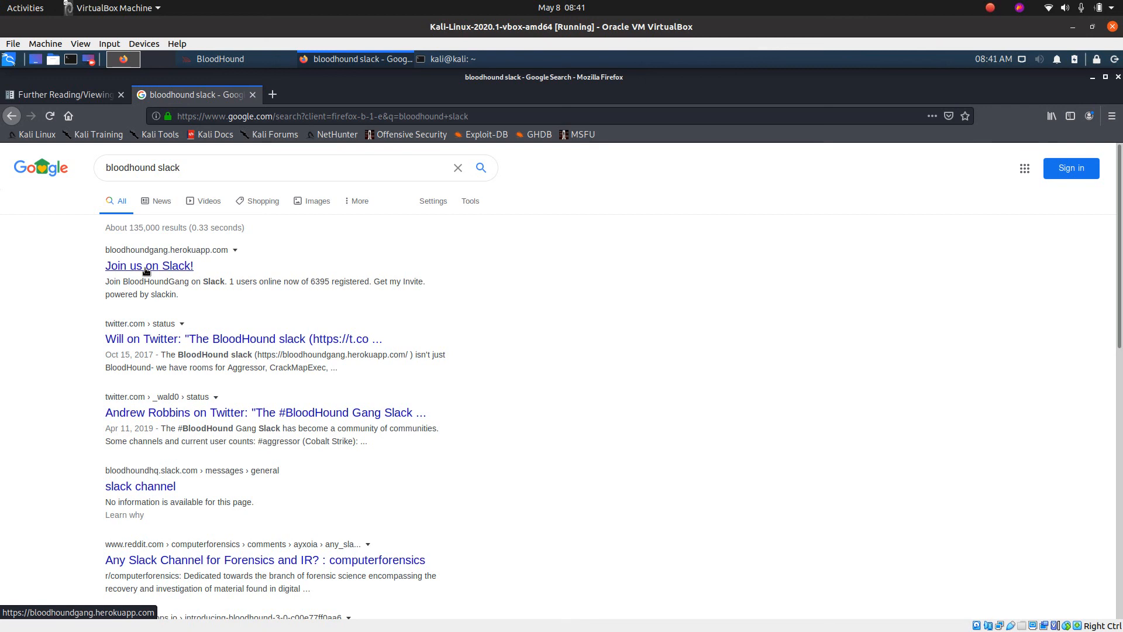
pyautogui.moveTo(781, 175)
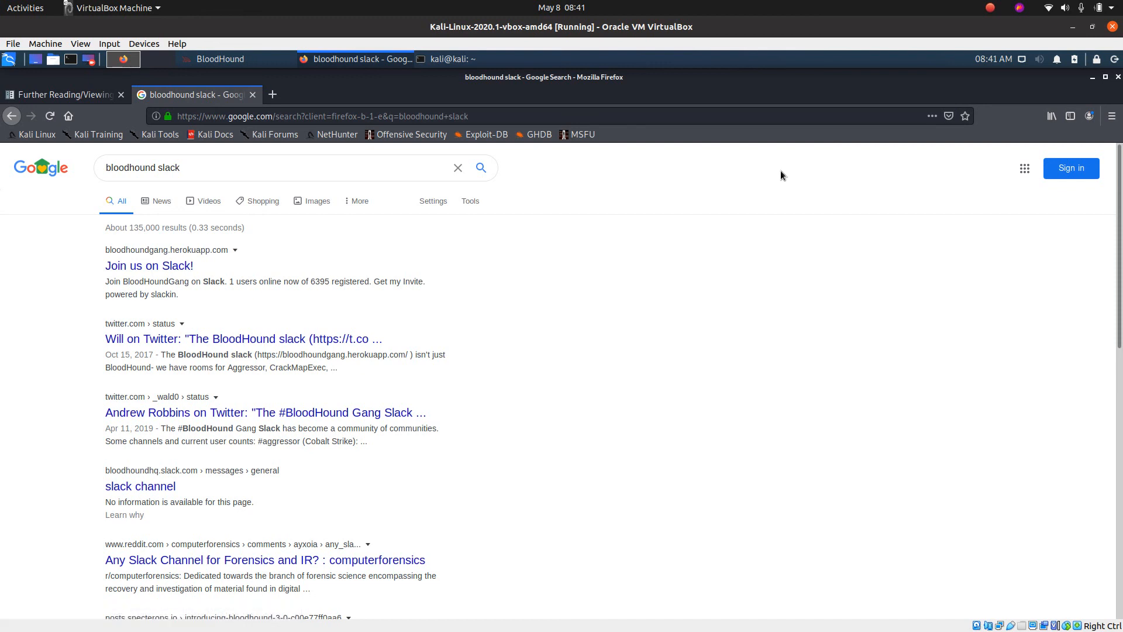
pyautogui.moveTo(968, 82)
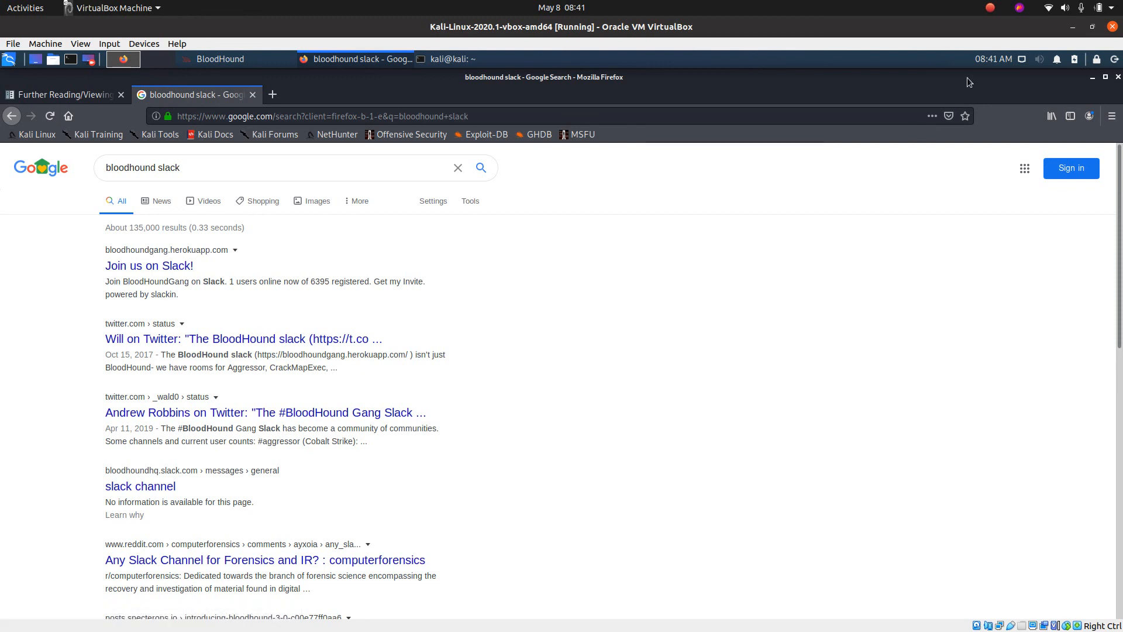